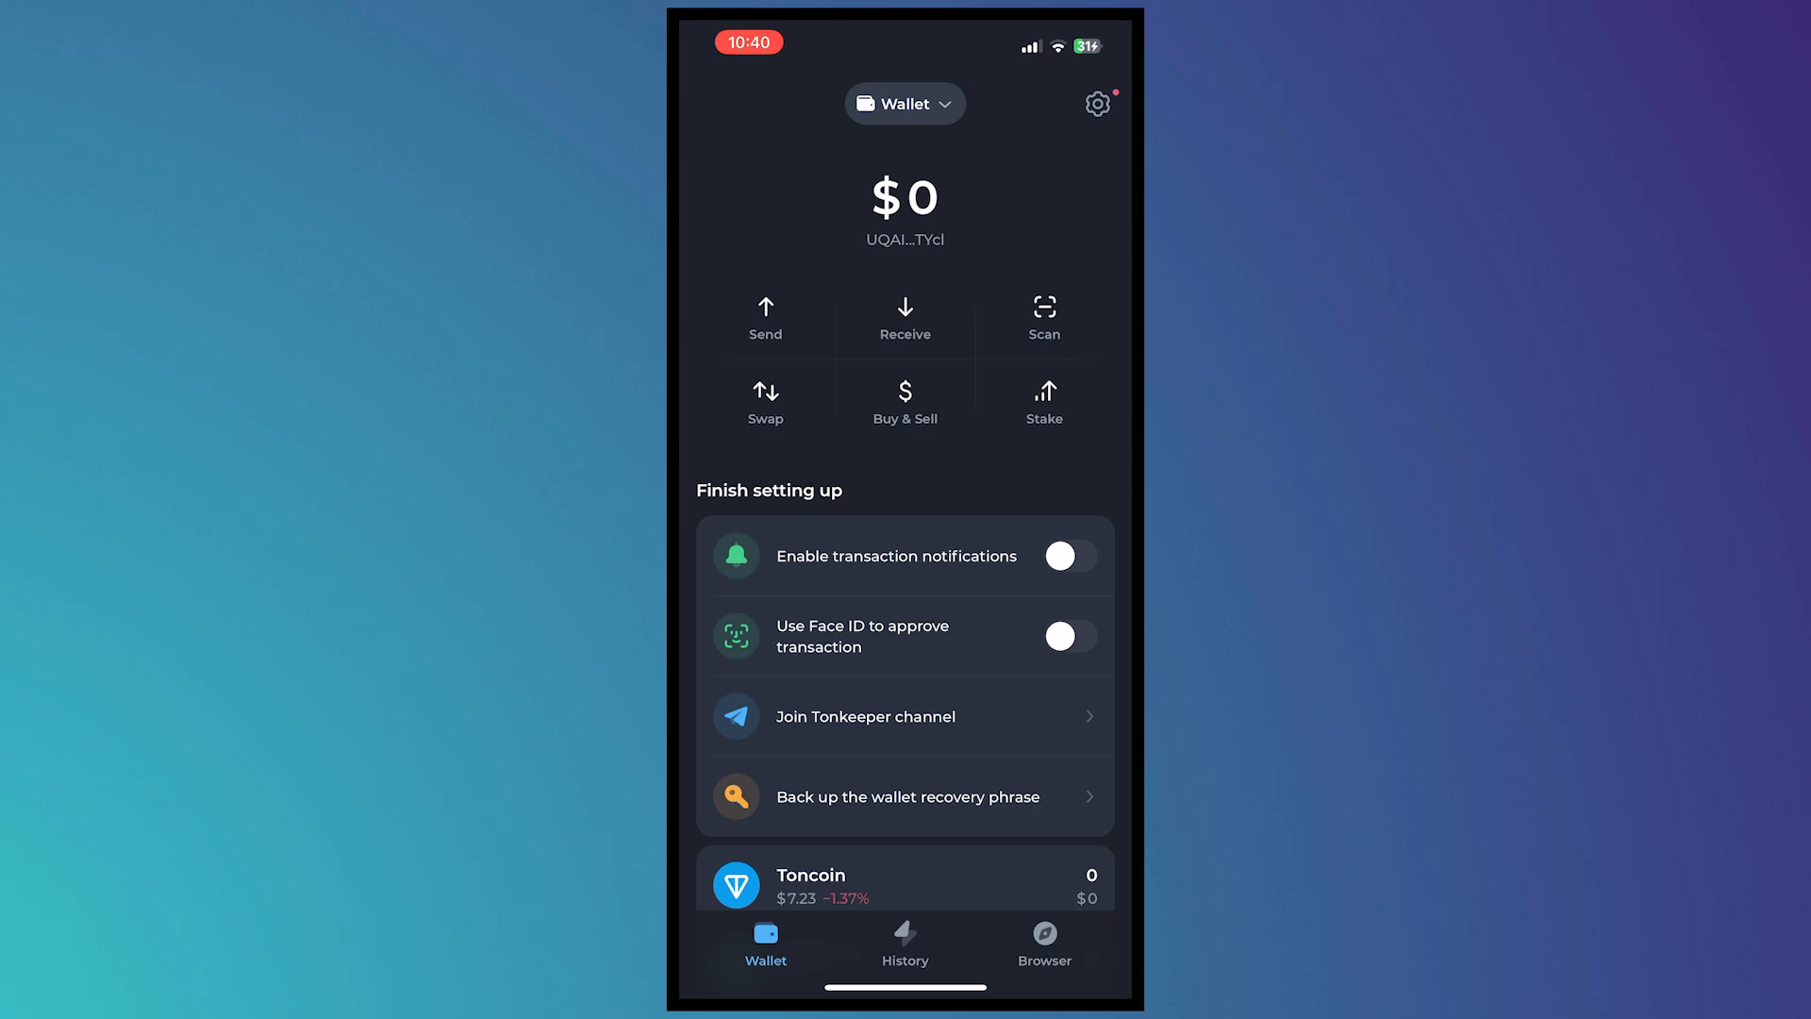
# - Try a TON-to-USDT swap: pick USDT to receive, enter a TON amount, then close it
pyautogui.click(765, 398)
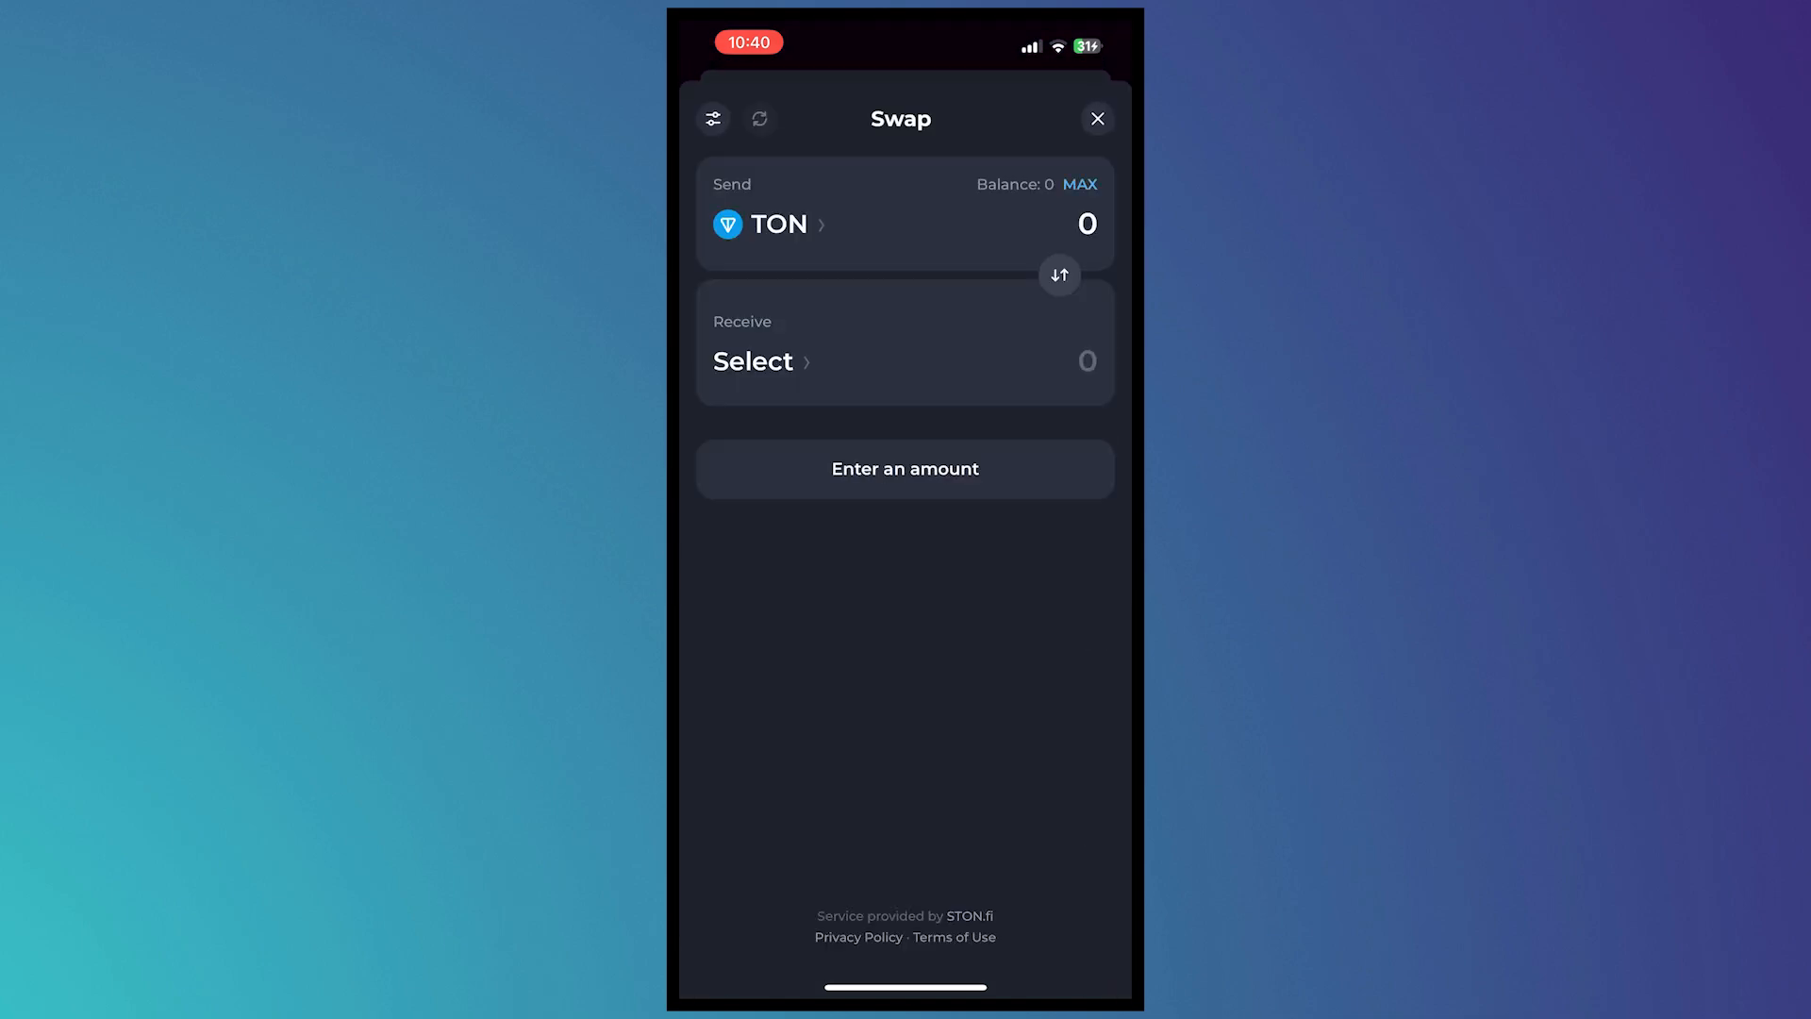
pyautogui.click(752, 361)
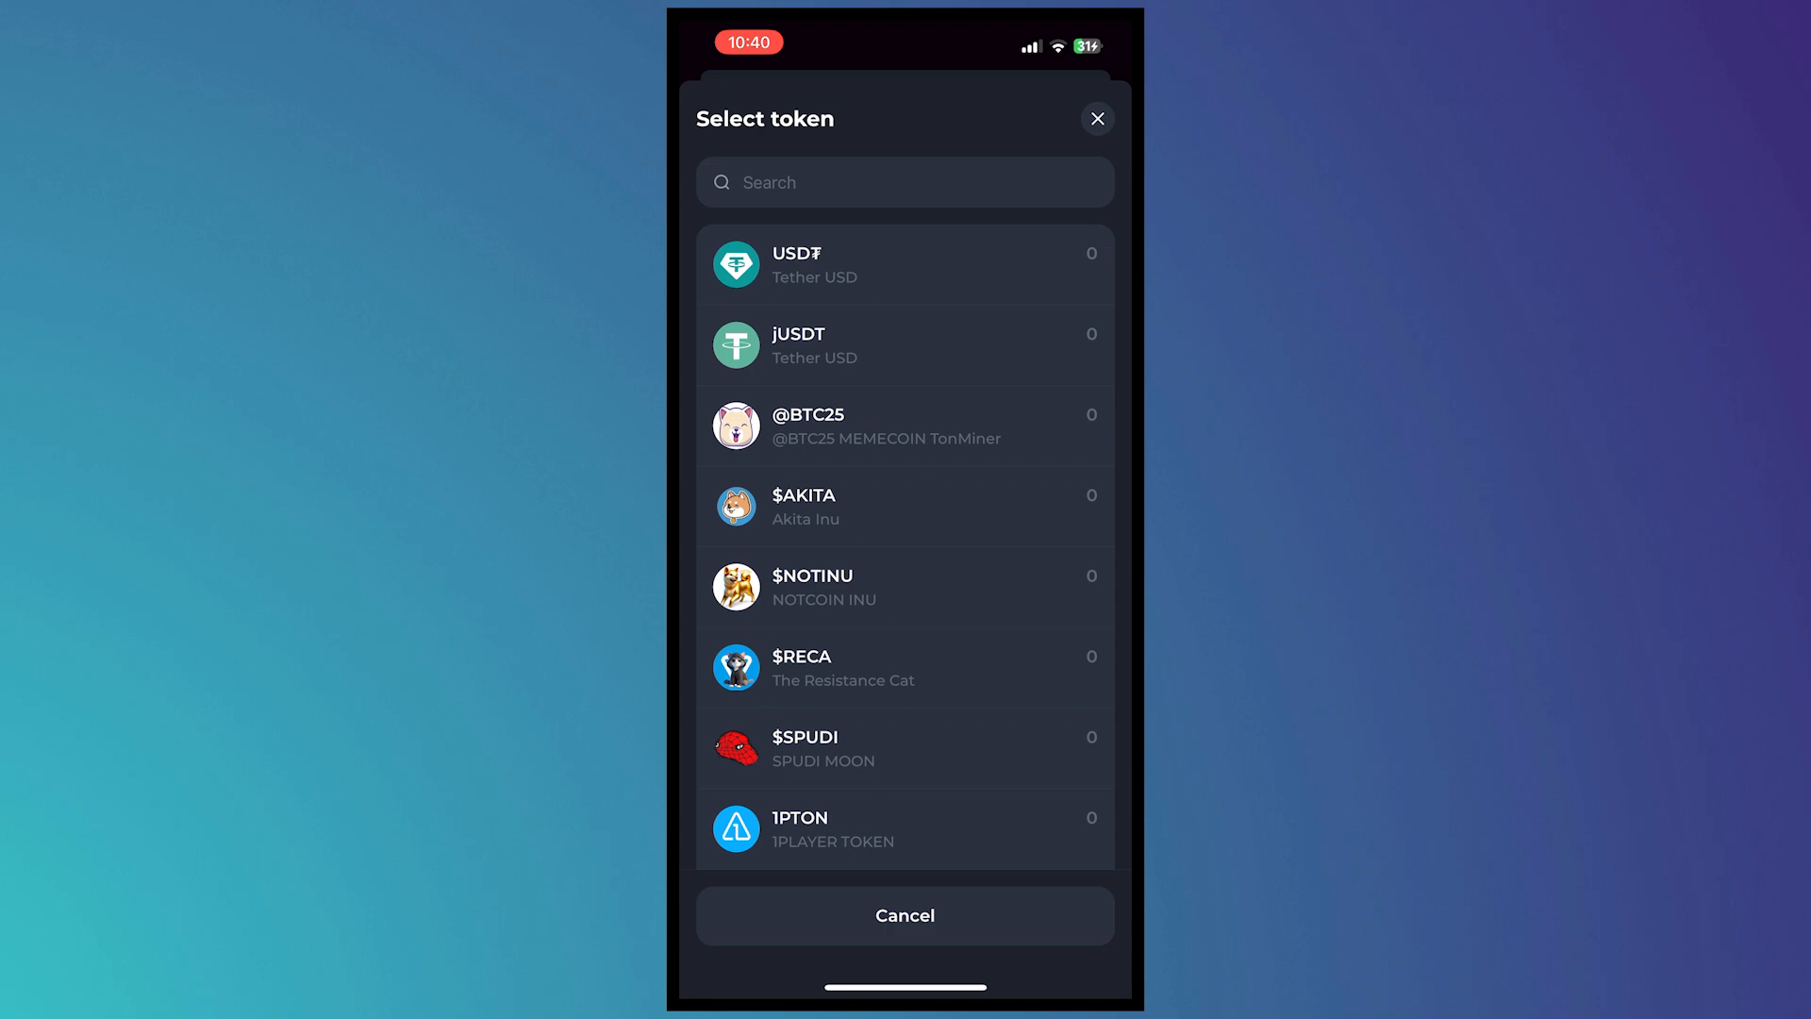
pyautogui.click(905, 263)
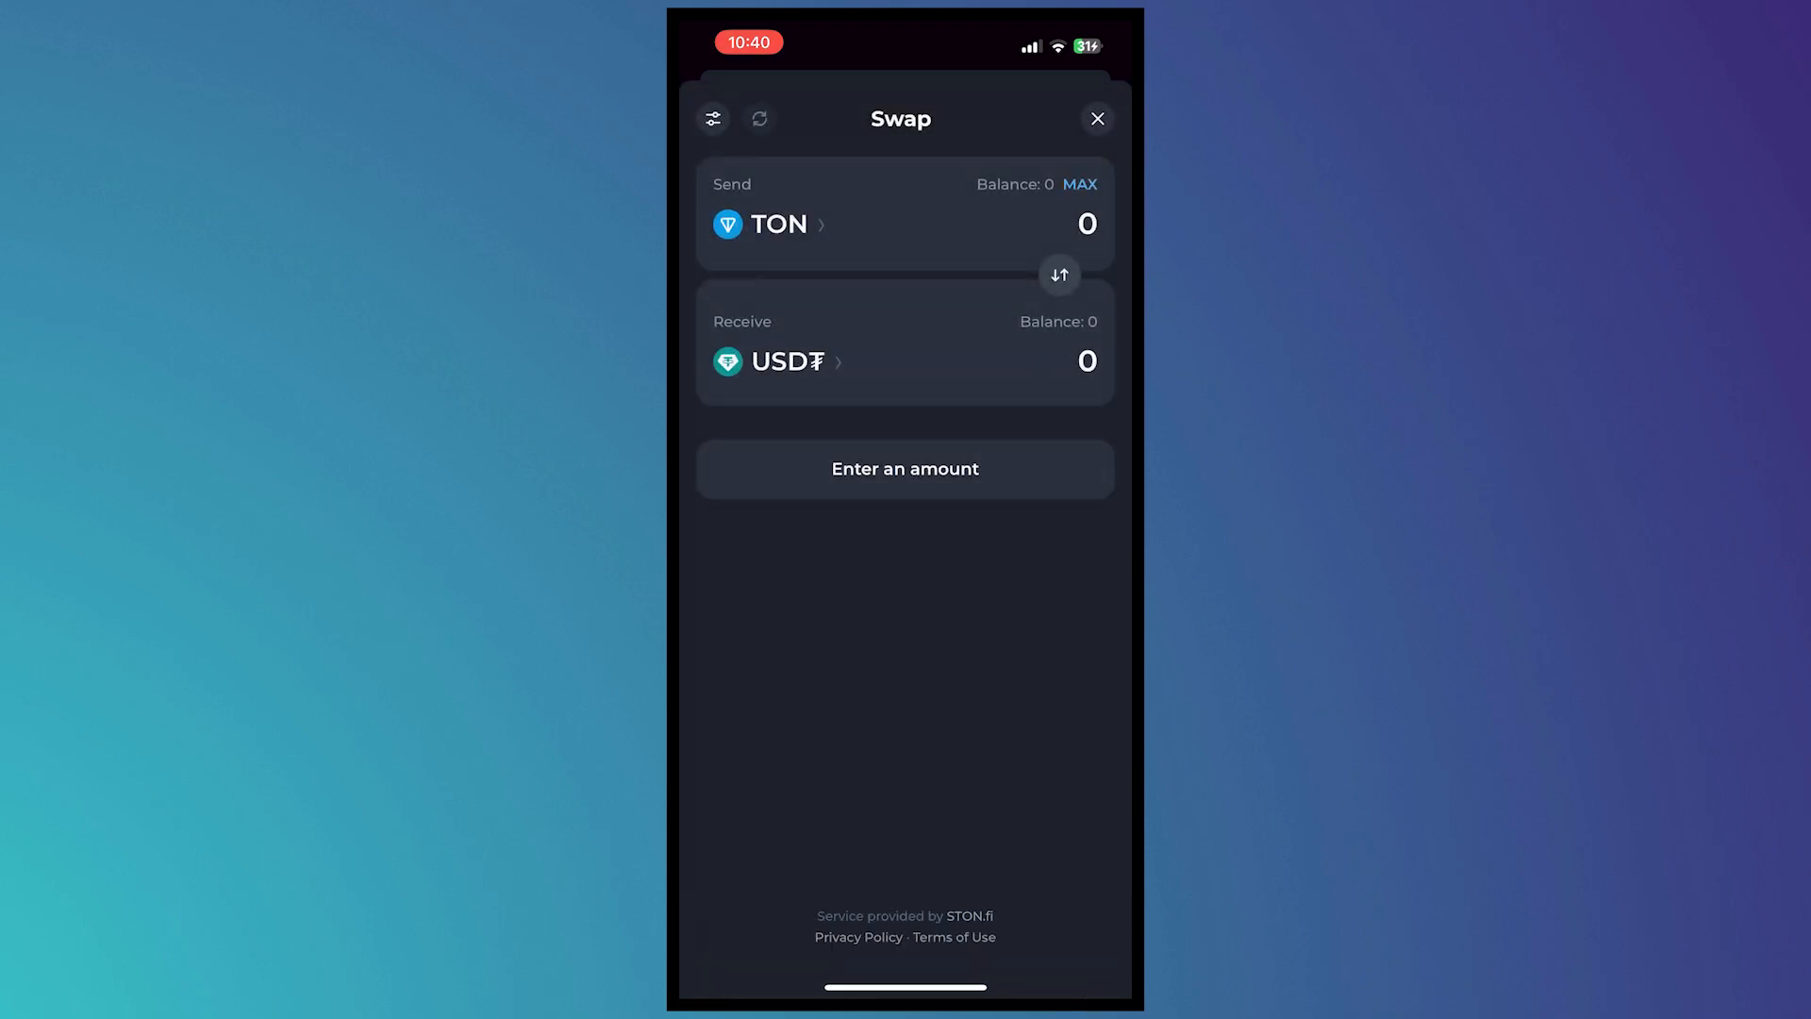
pyautogui.click(1085, 222)
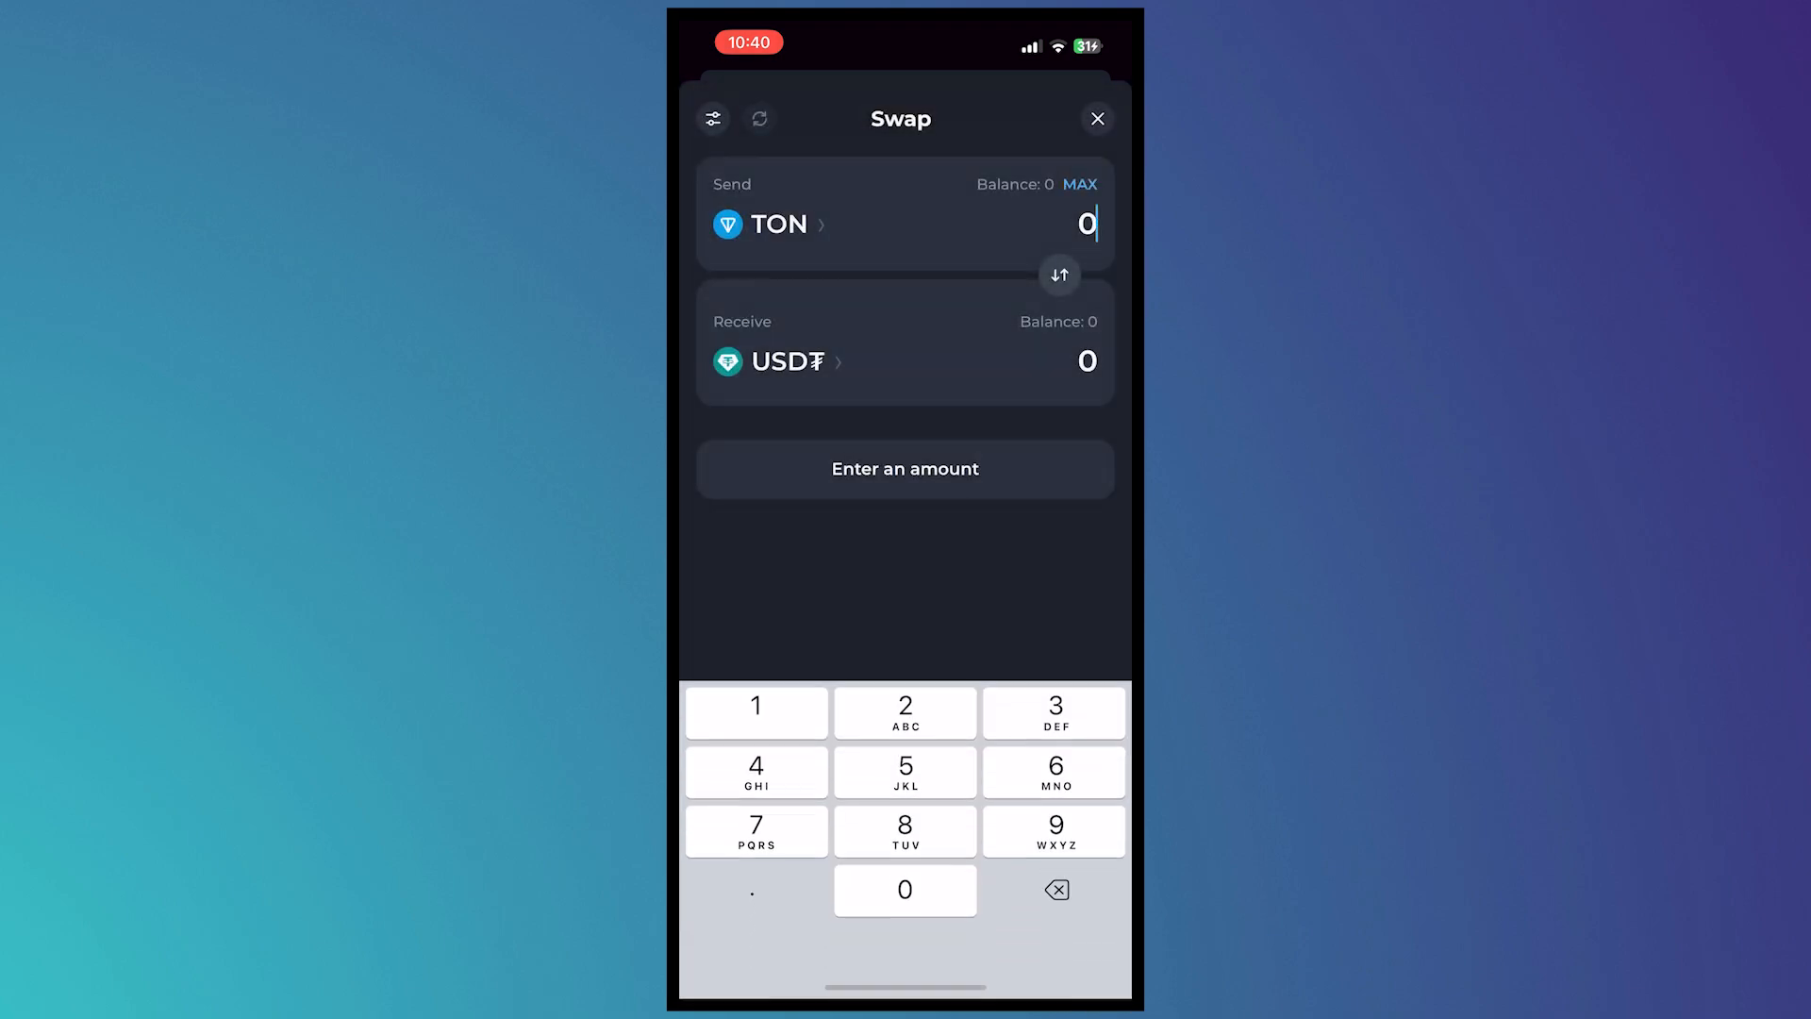
pyautogui.click(904, 890)
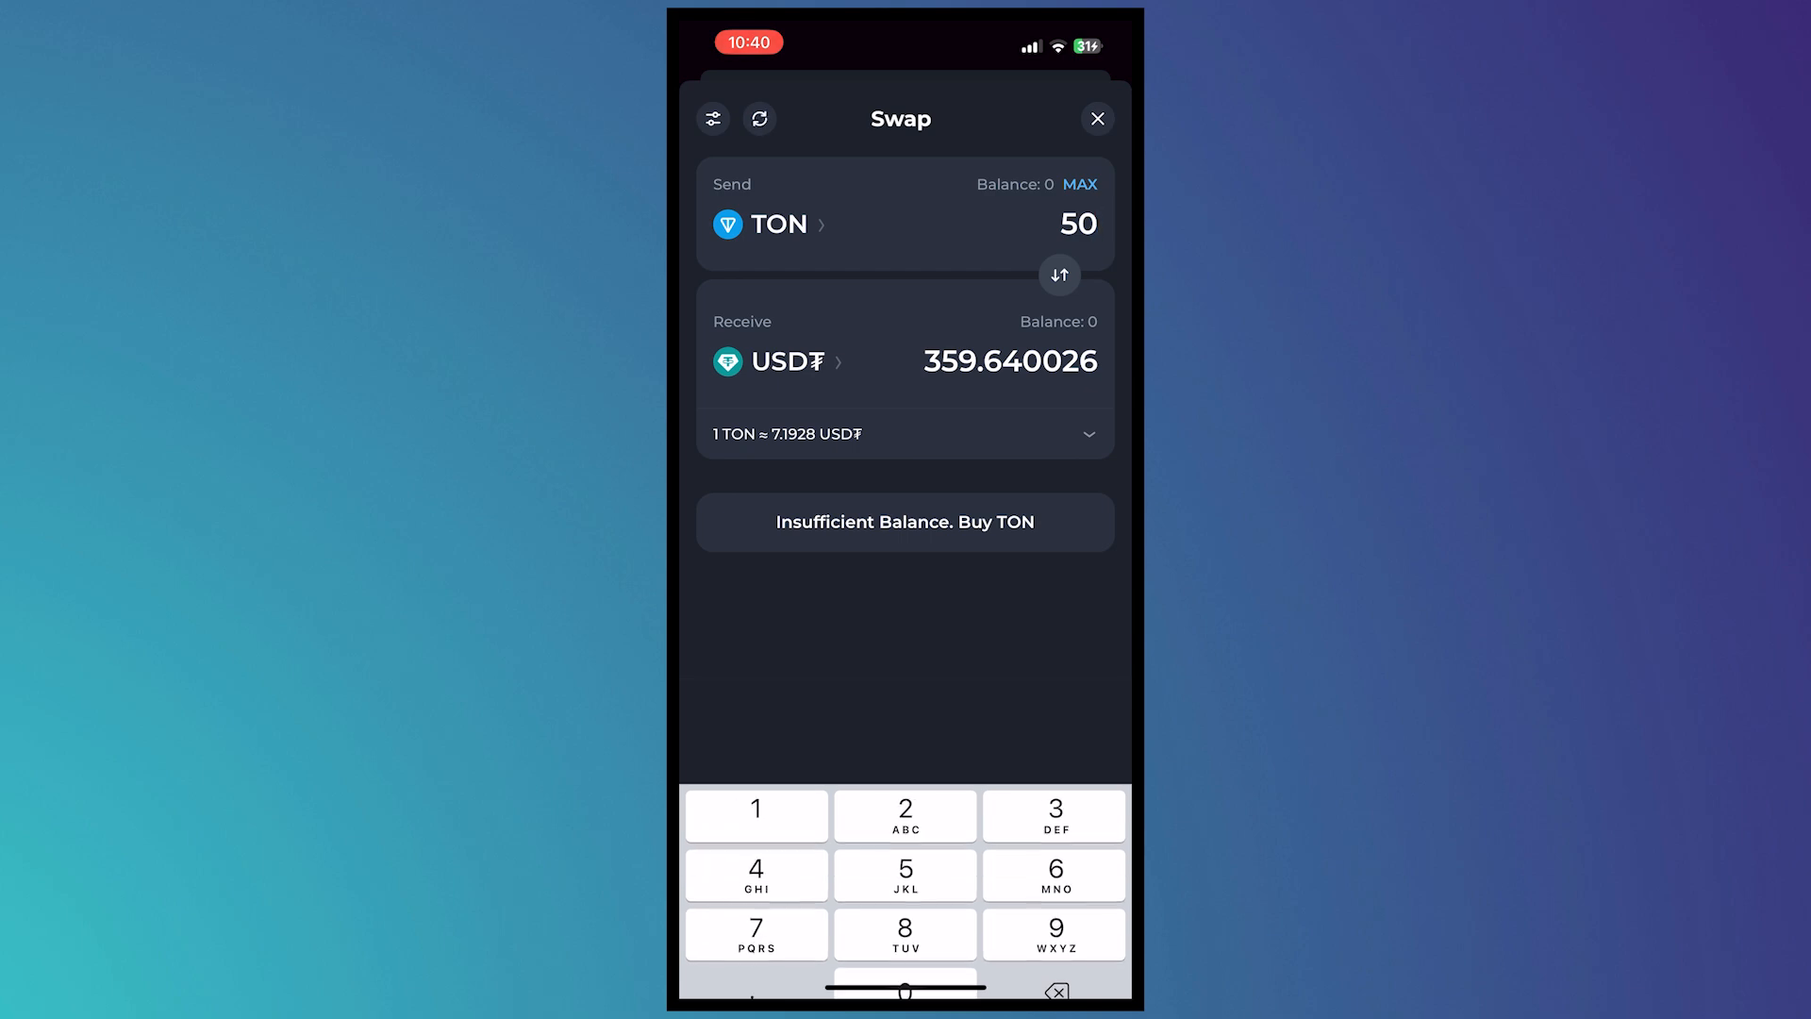
pyautogui.click(1095, 118)
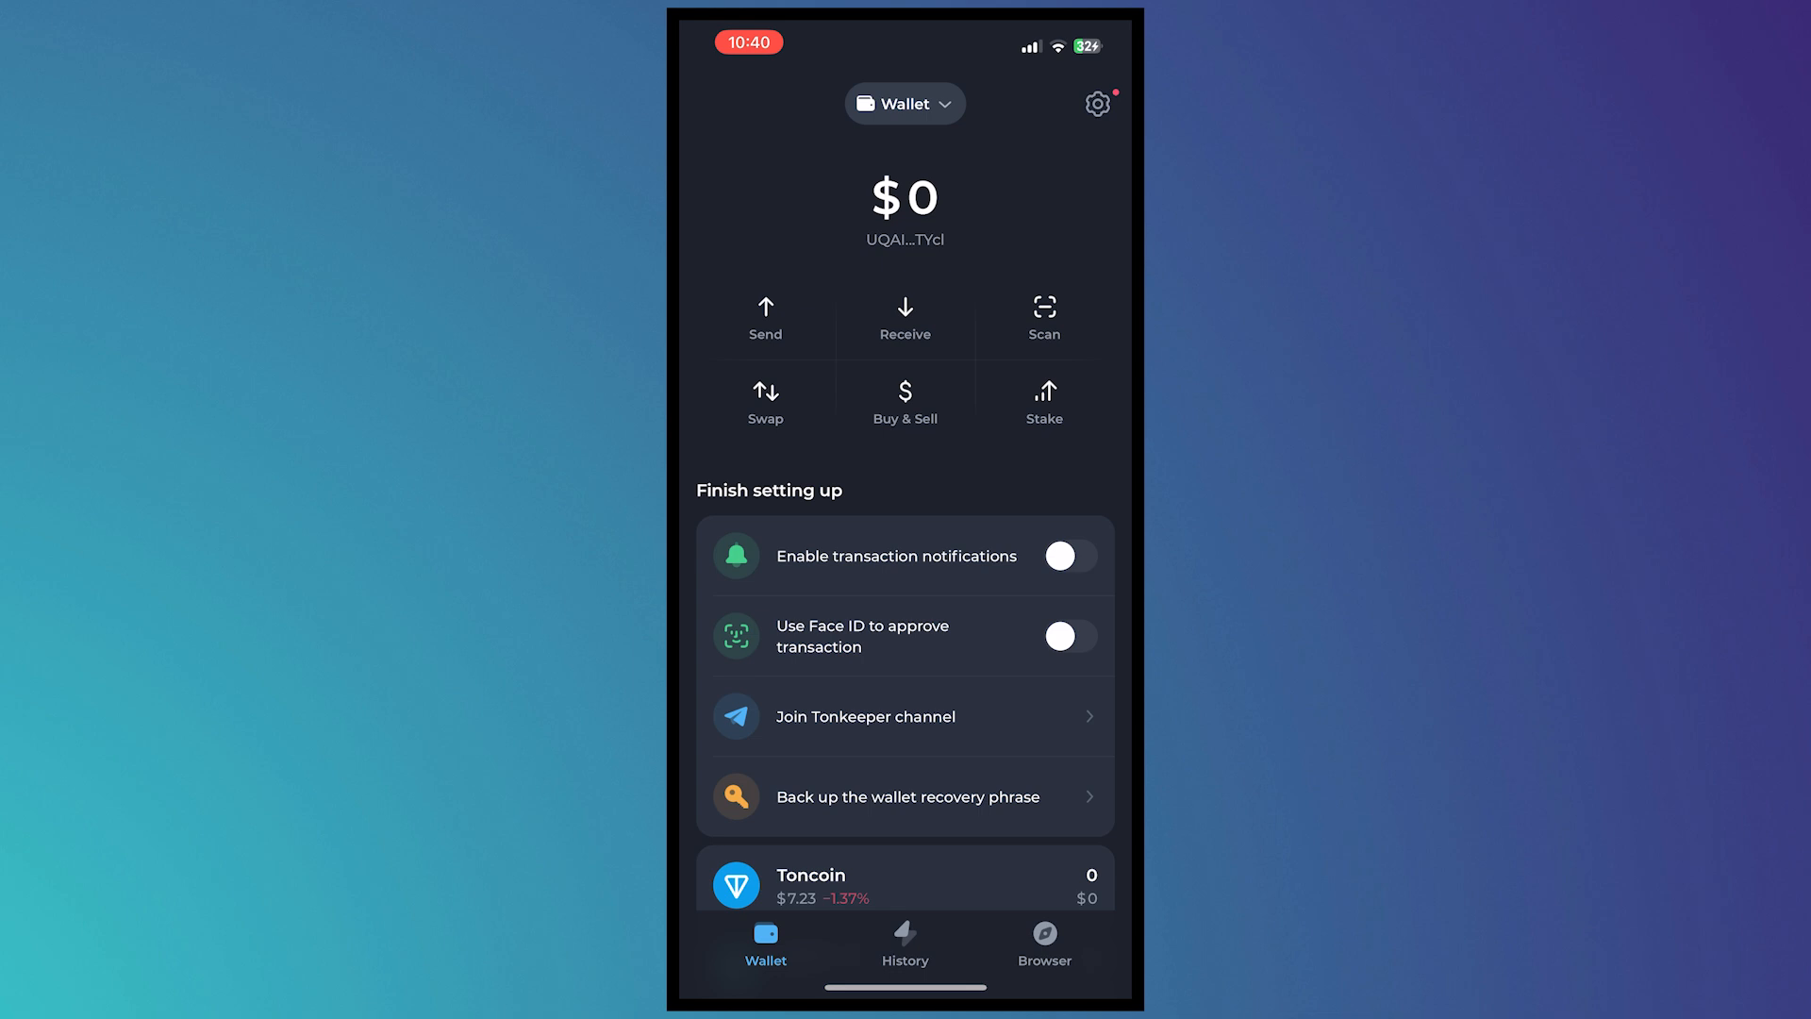
# - Start a send, focus the recipient address field, and go to app search for Binance
pyautogui.click(765, 320)
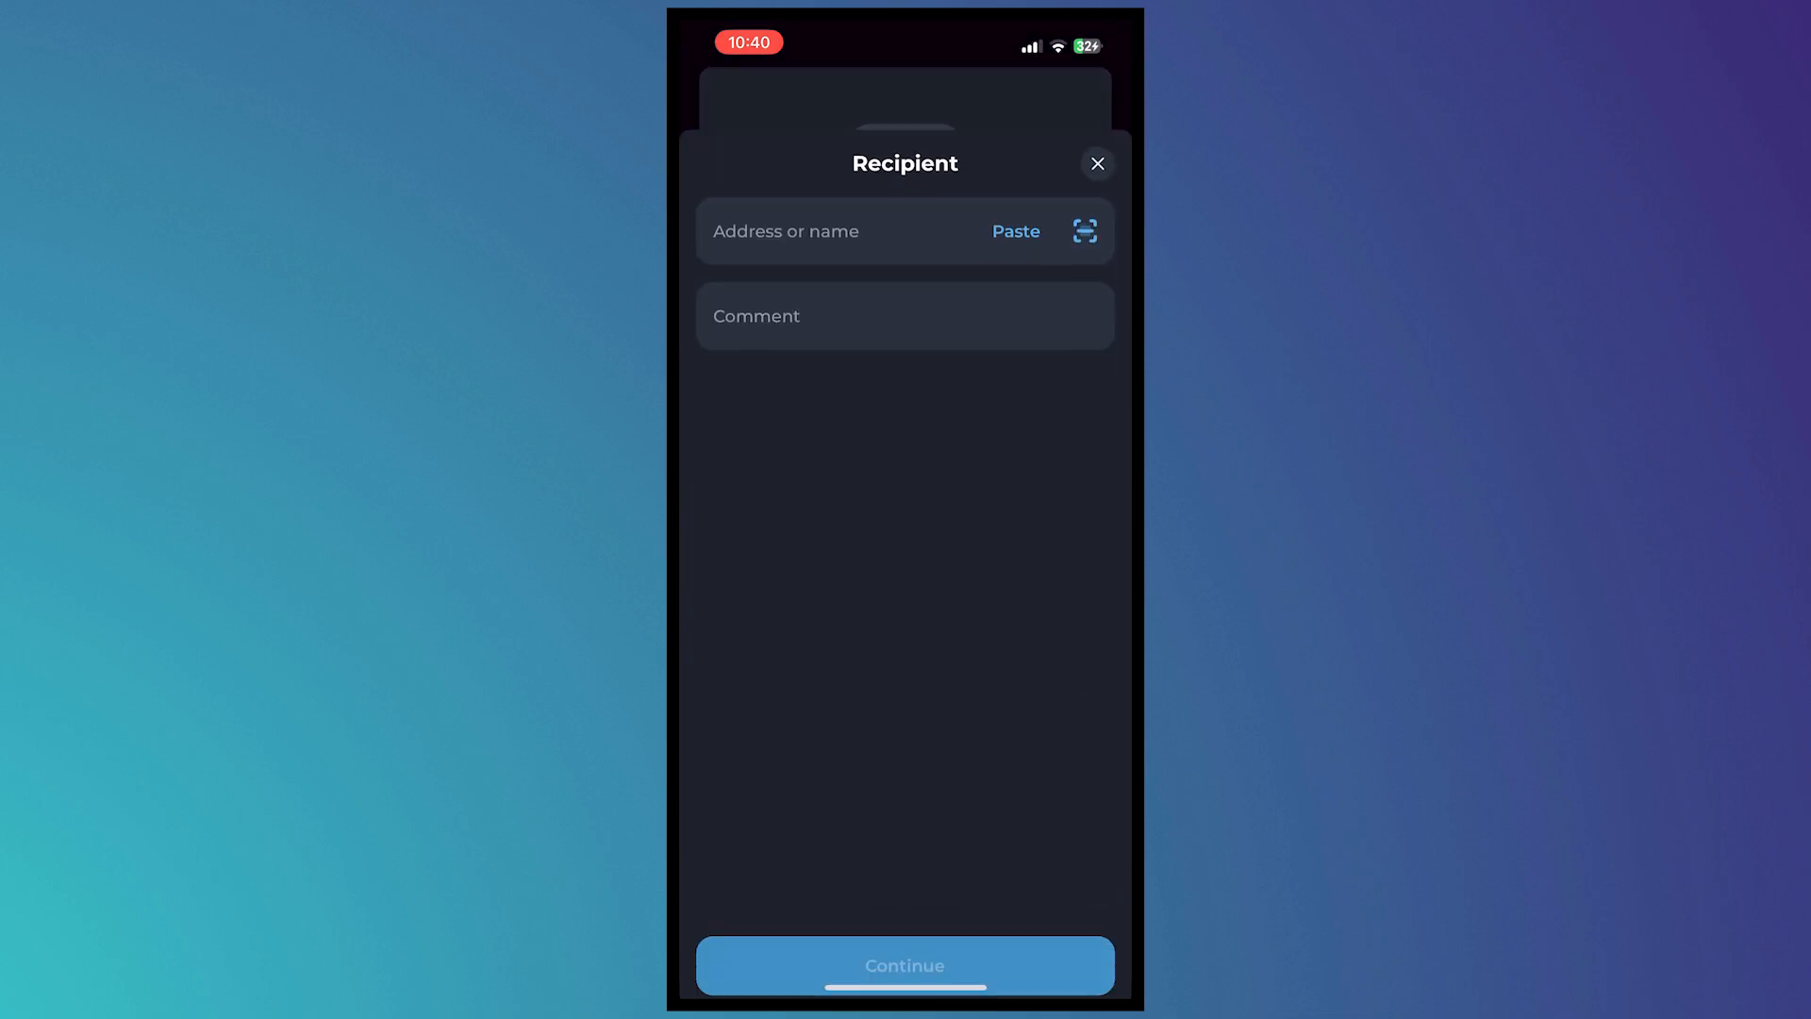
pyautogui.click(832, 231)
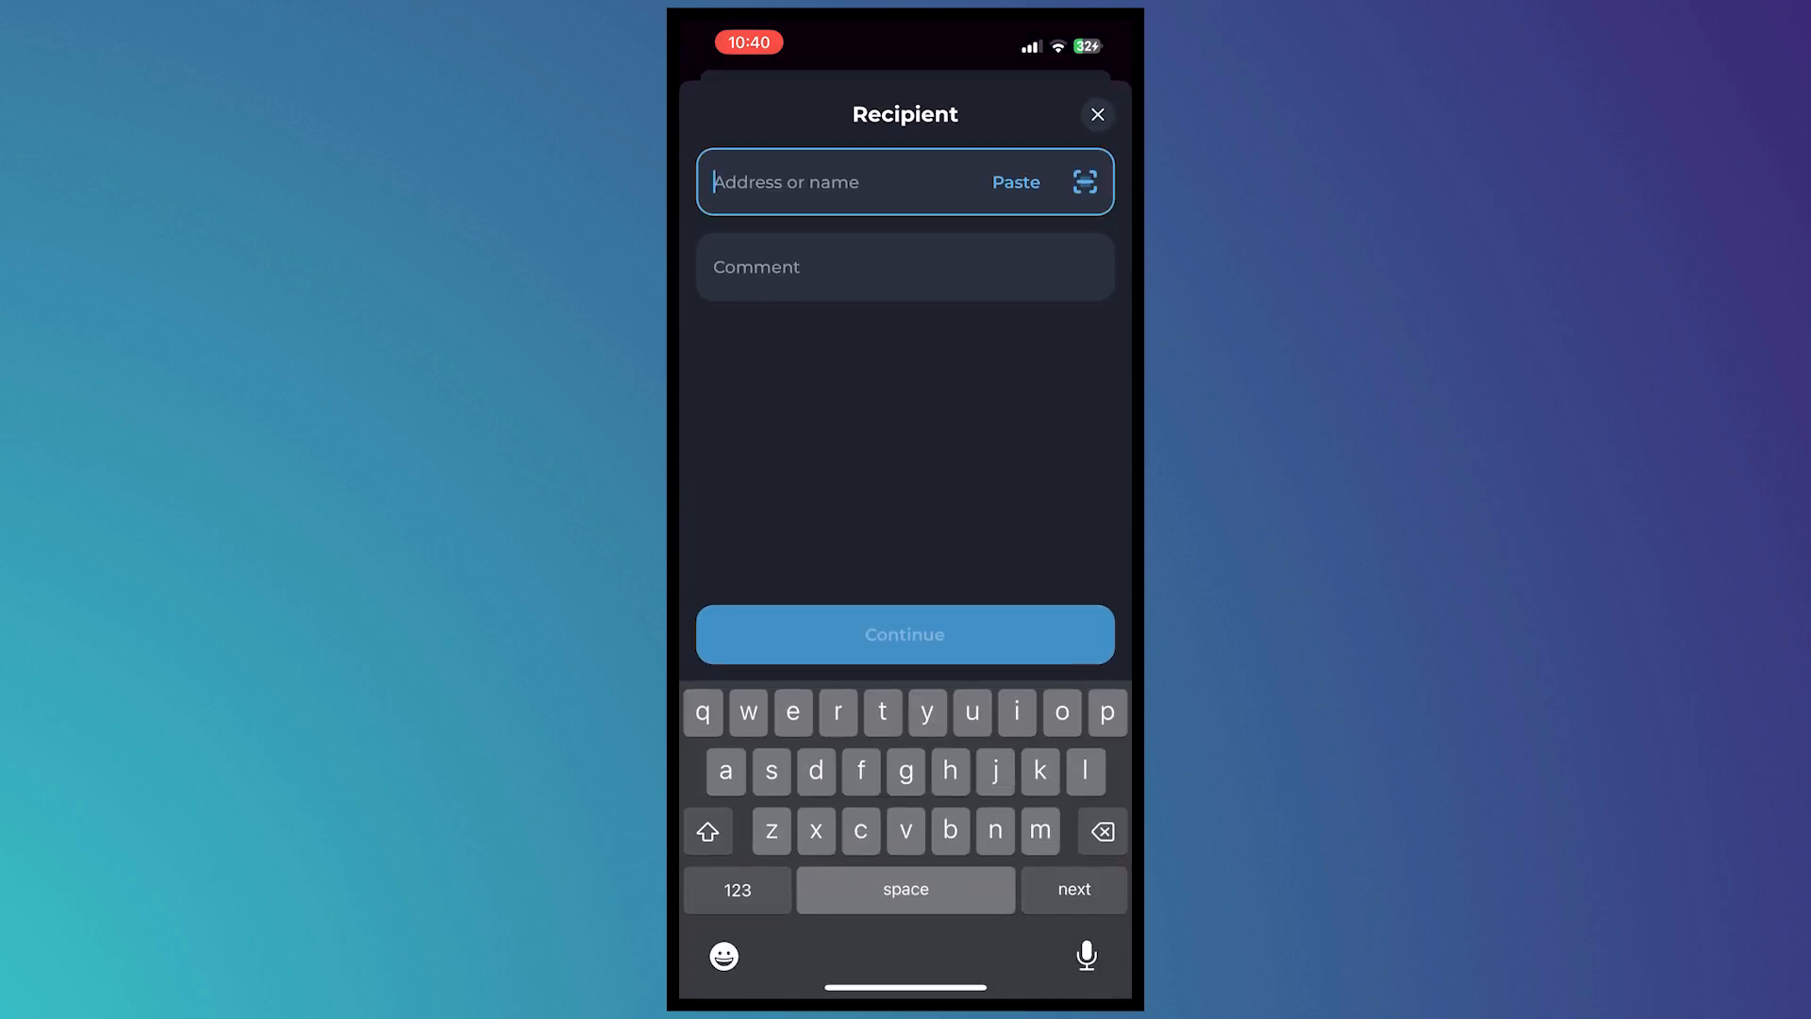
pyautogui.click(904, 266)
pyautogui.write('Bi')
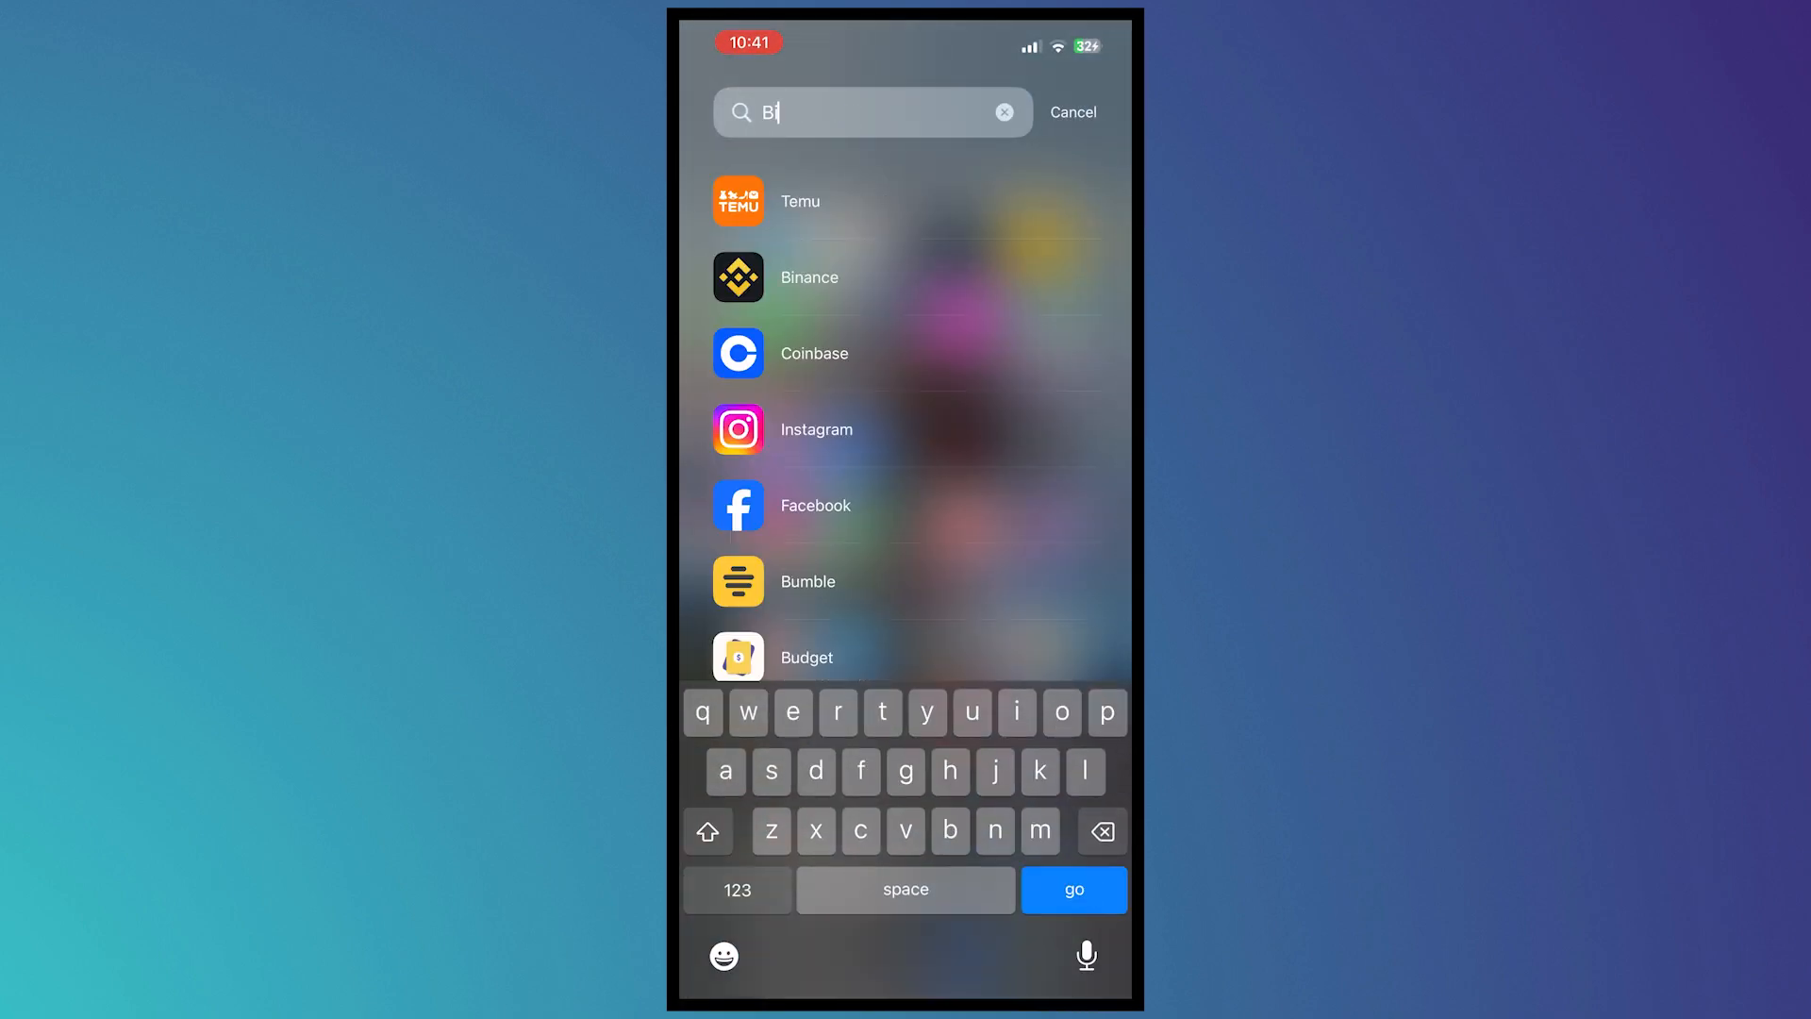
pyautogui.click(808, 278)
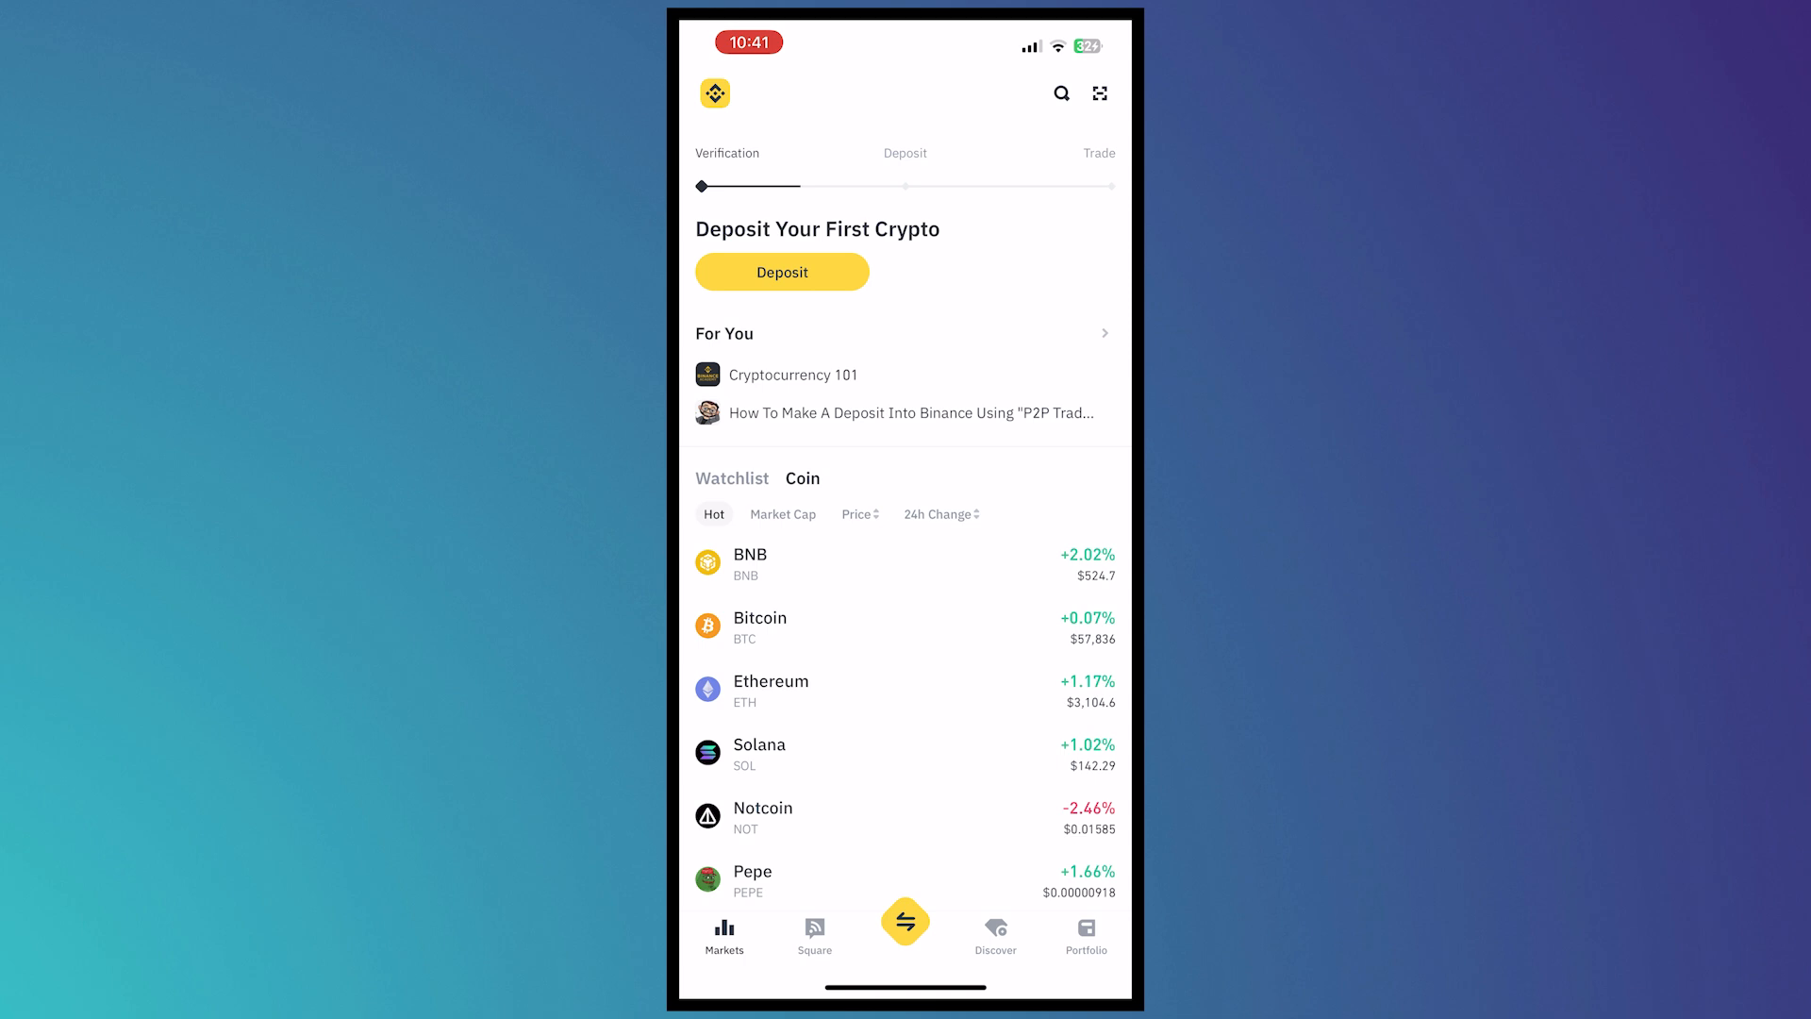
pyautogui.click(905, 921)
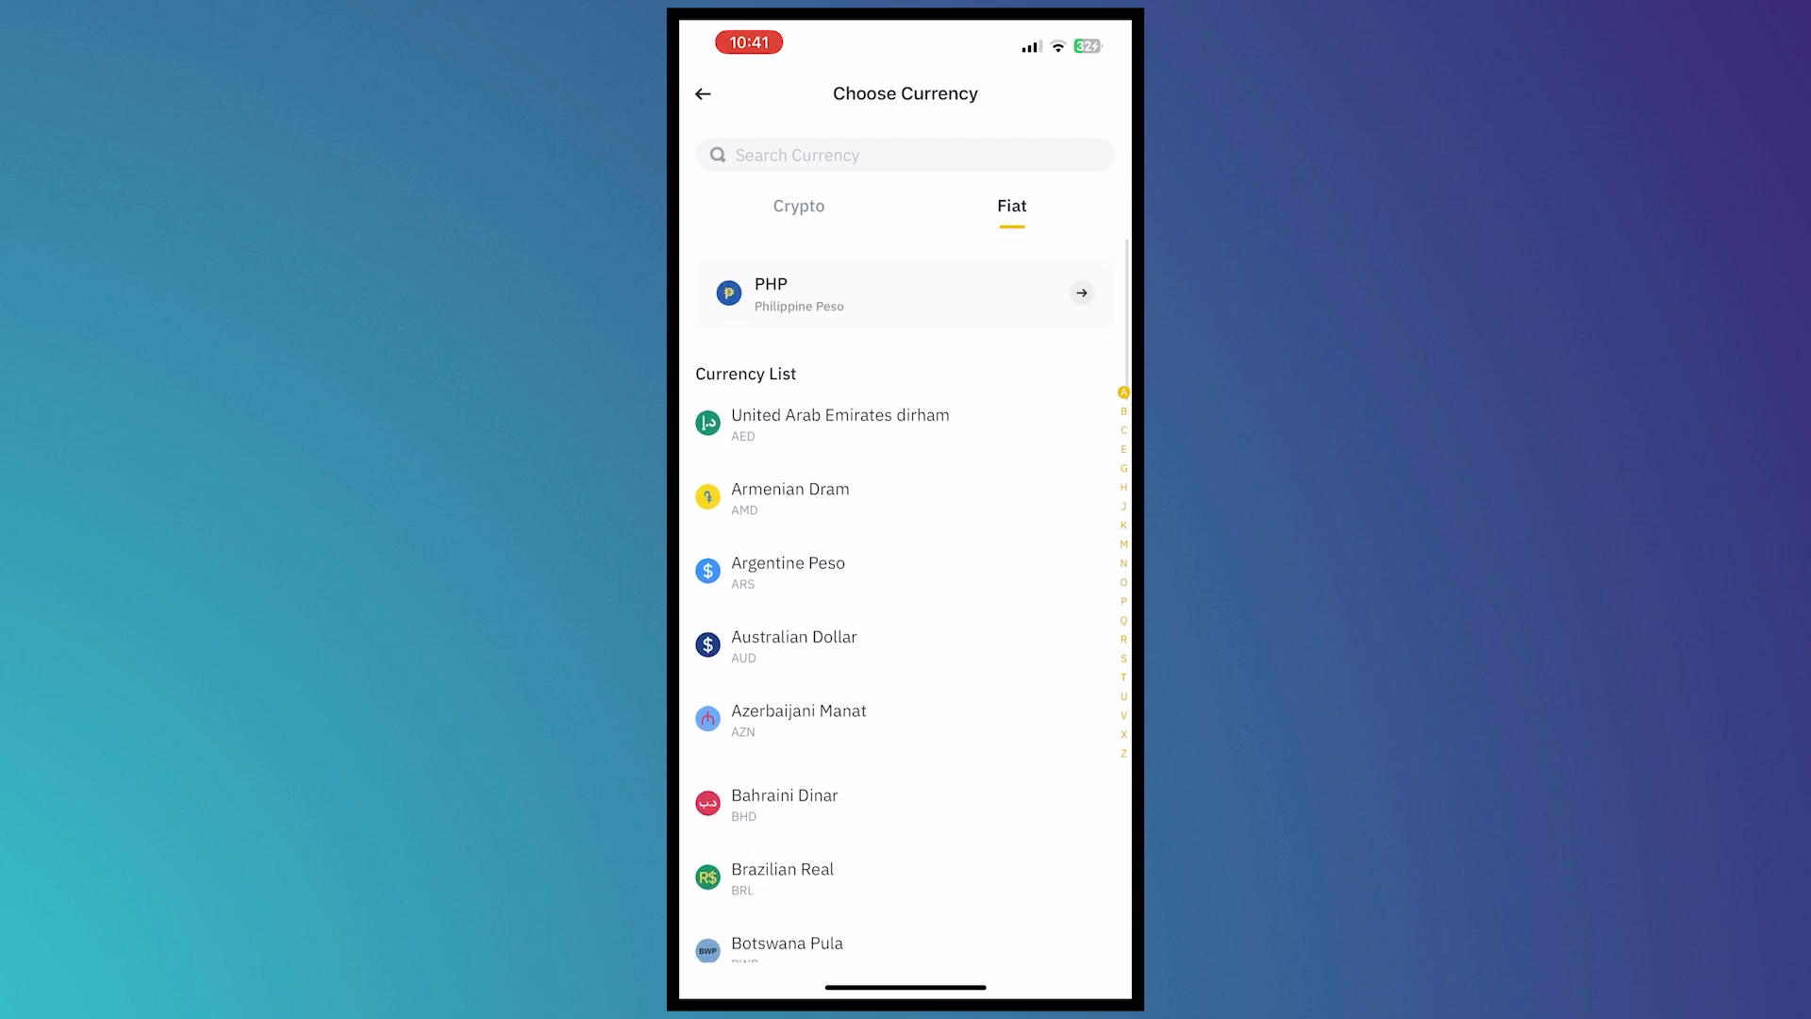
pyautogui.write('USD')
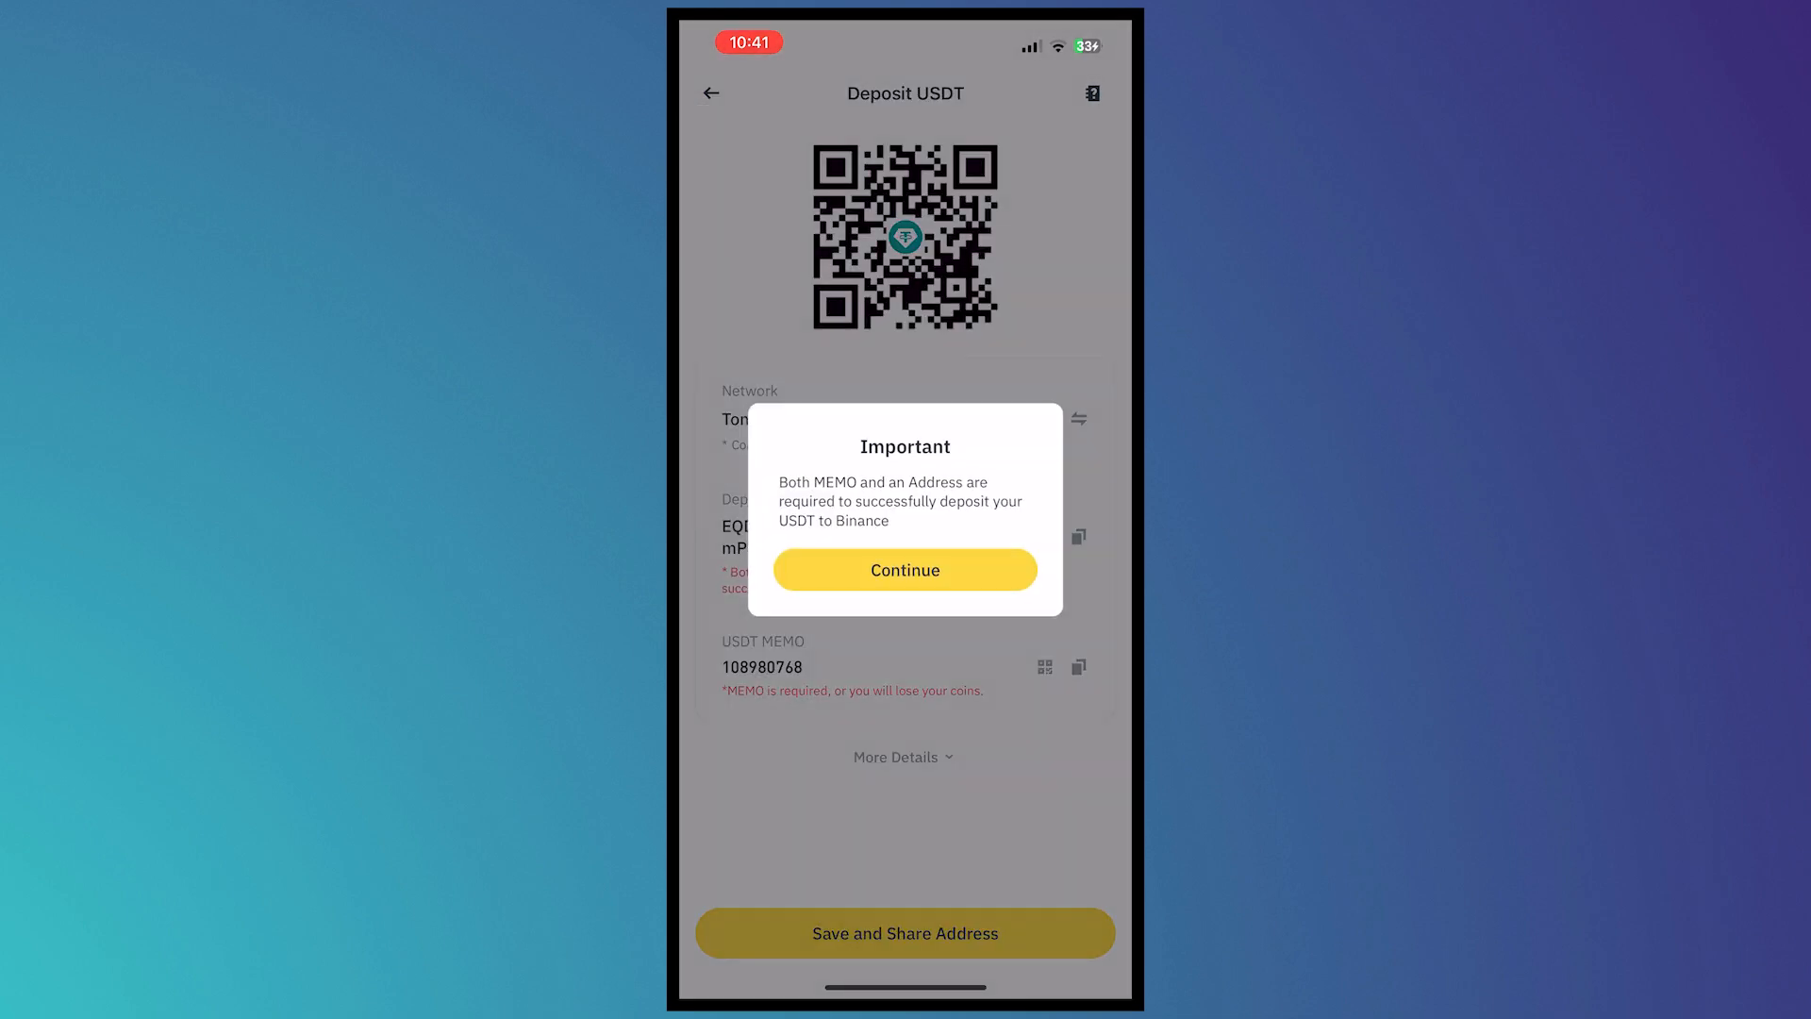
pyautogui.click(905, 570)
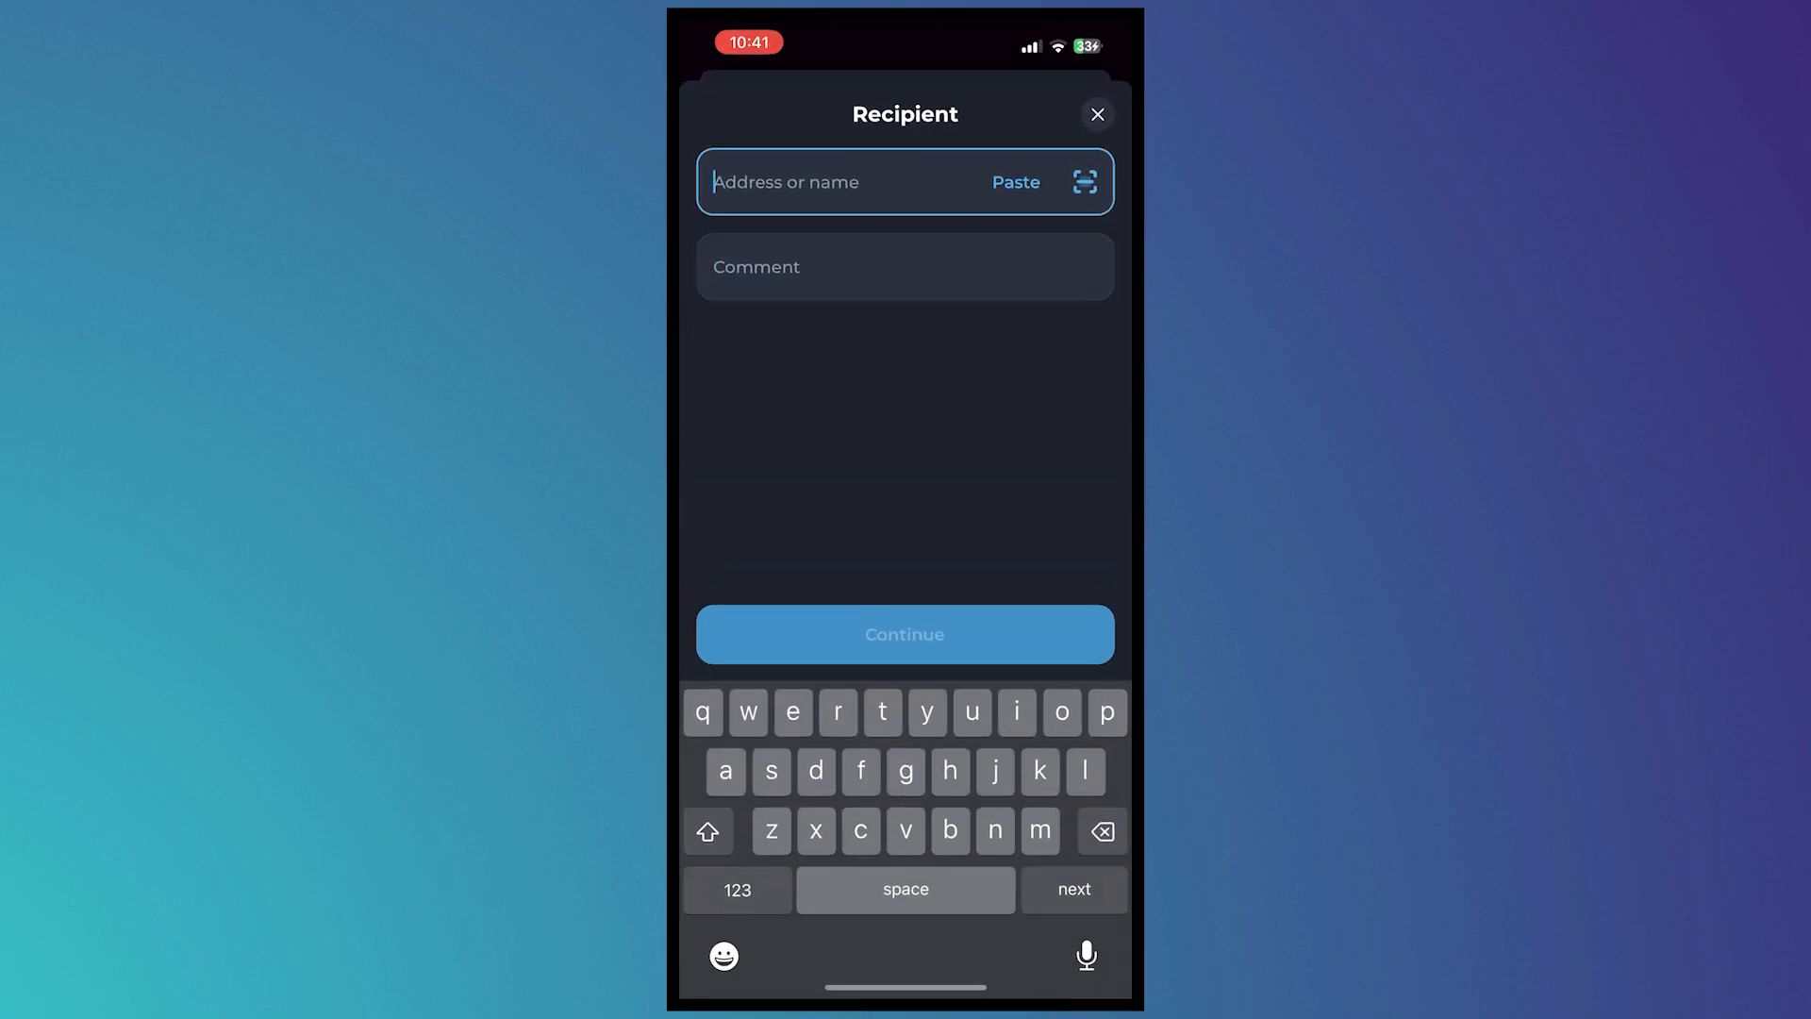
pyautogui.click(1014, 182)
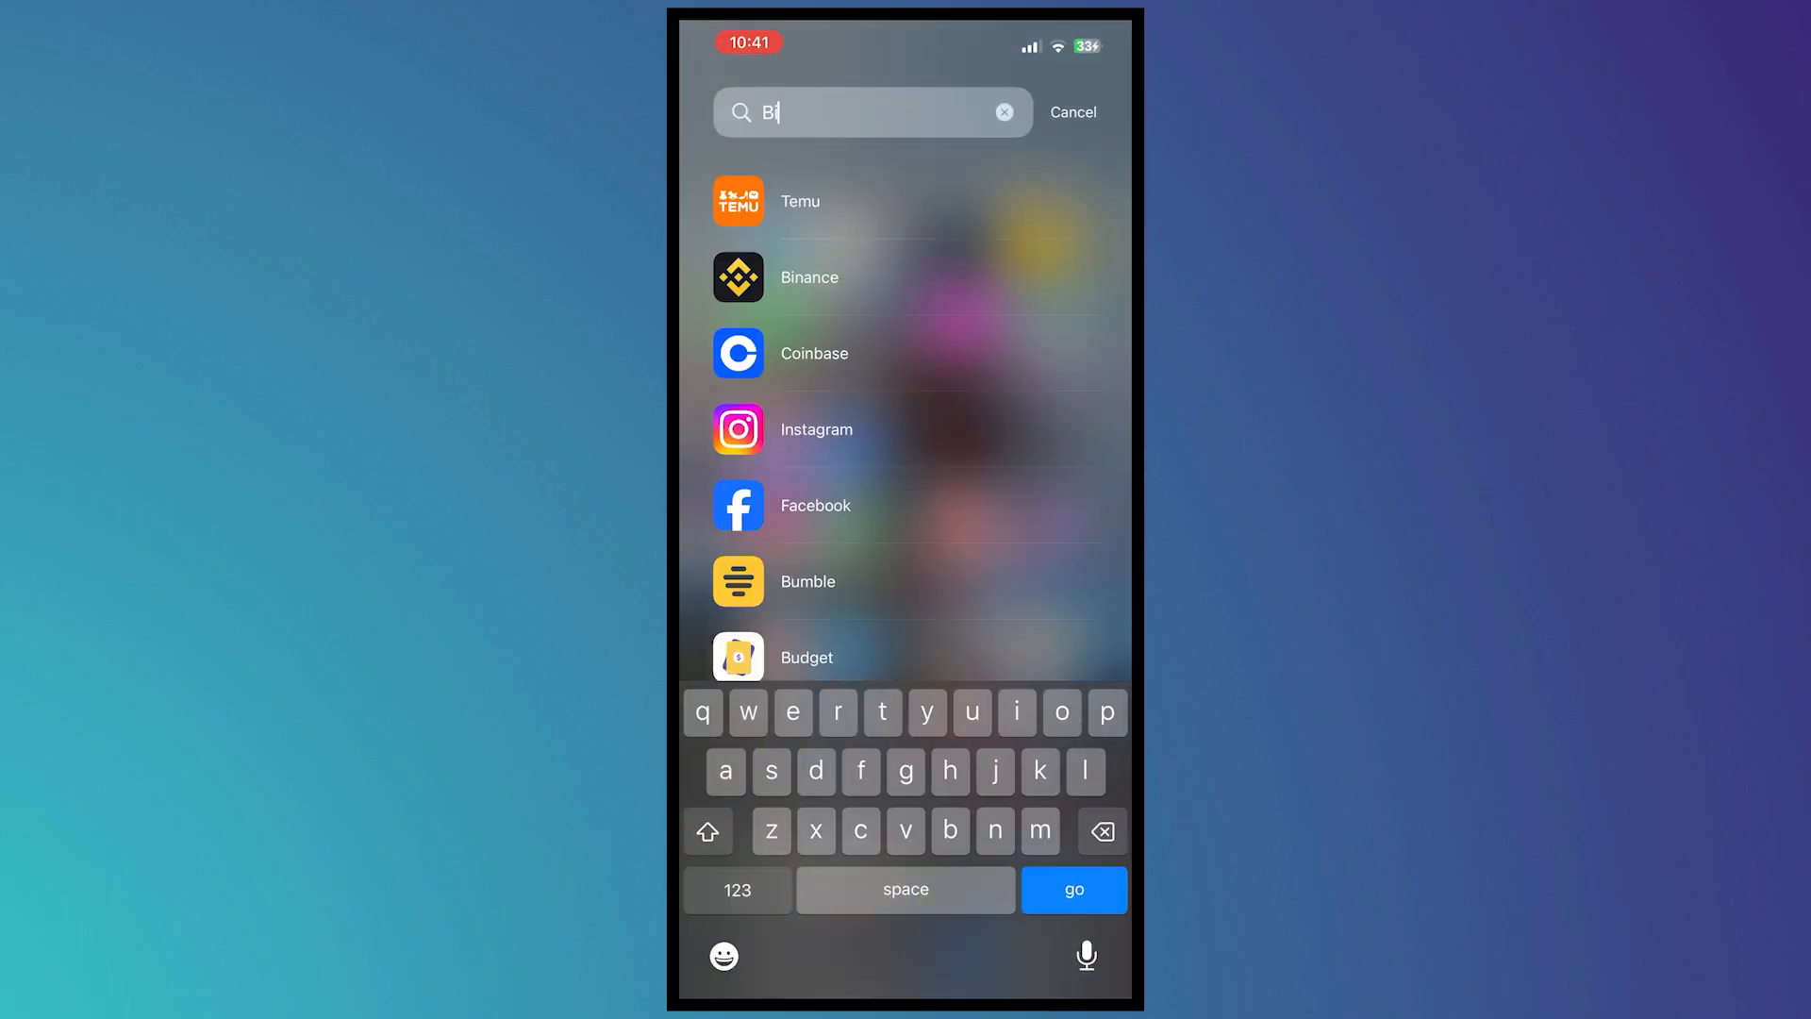
# - Open Binance and copy the USDT deposit address for the Toncoin network
pyautogui.write('n')
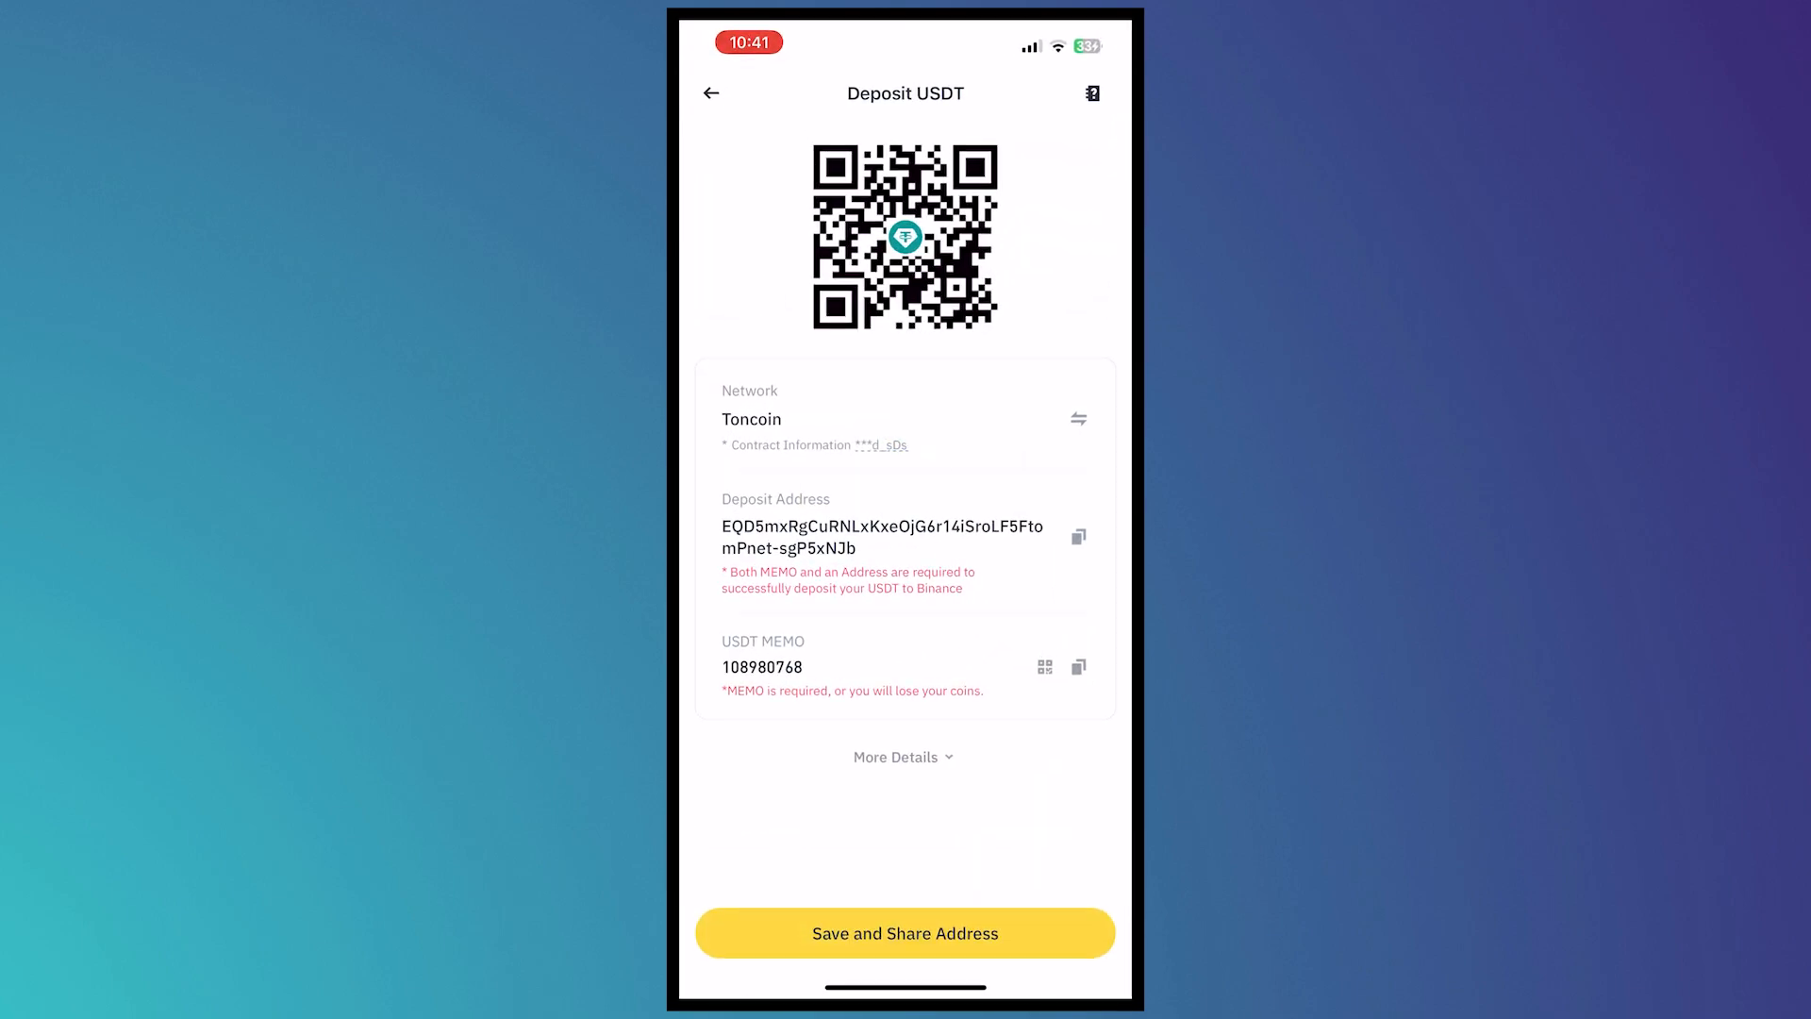
pyautogui.click(1077, 535)
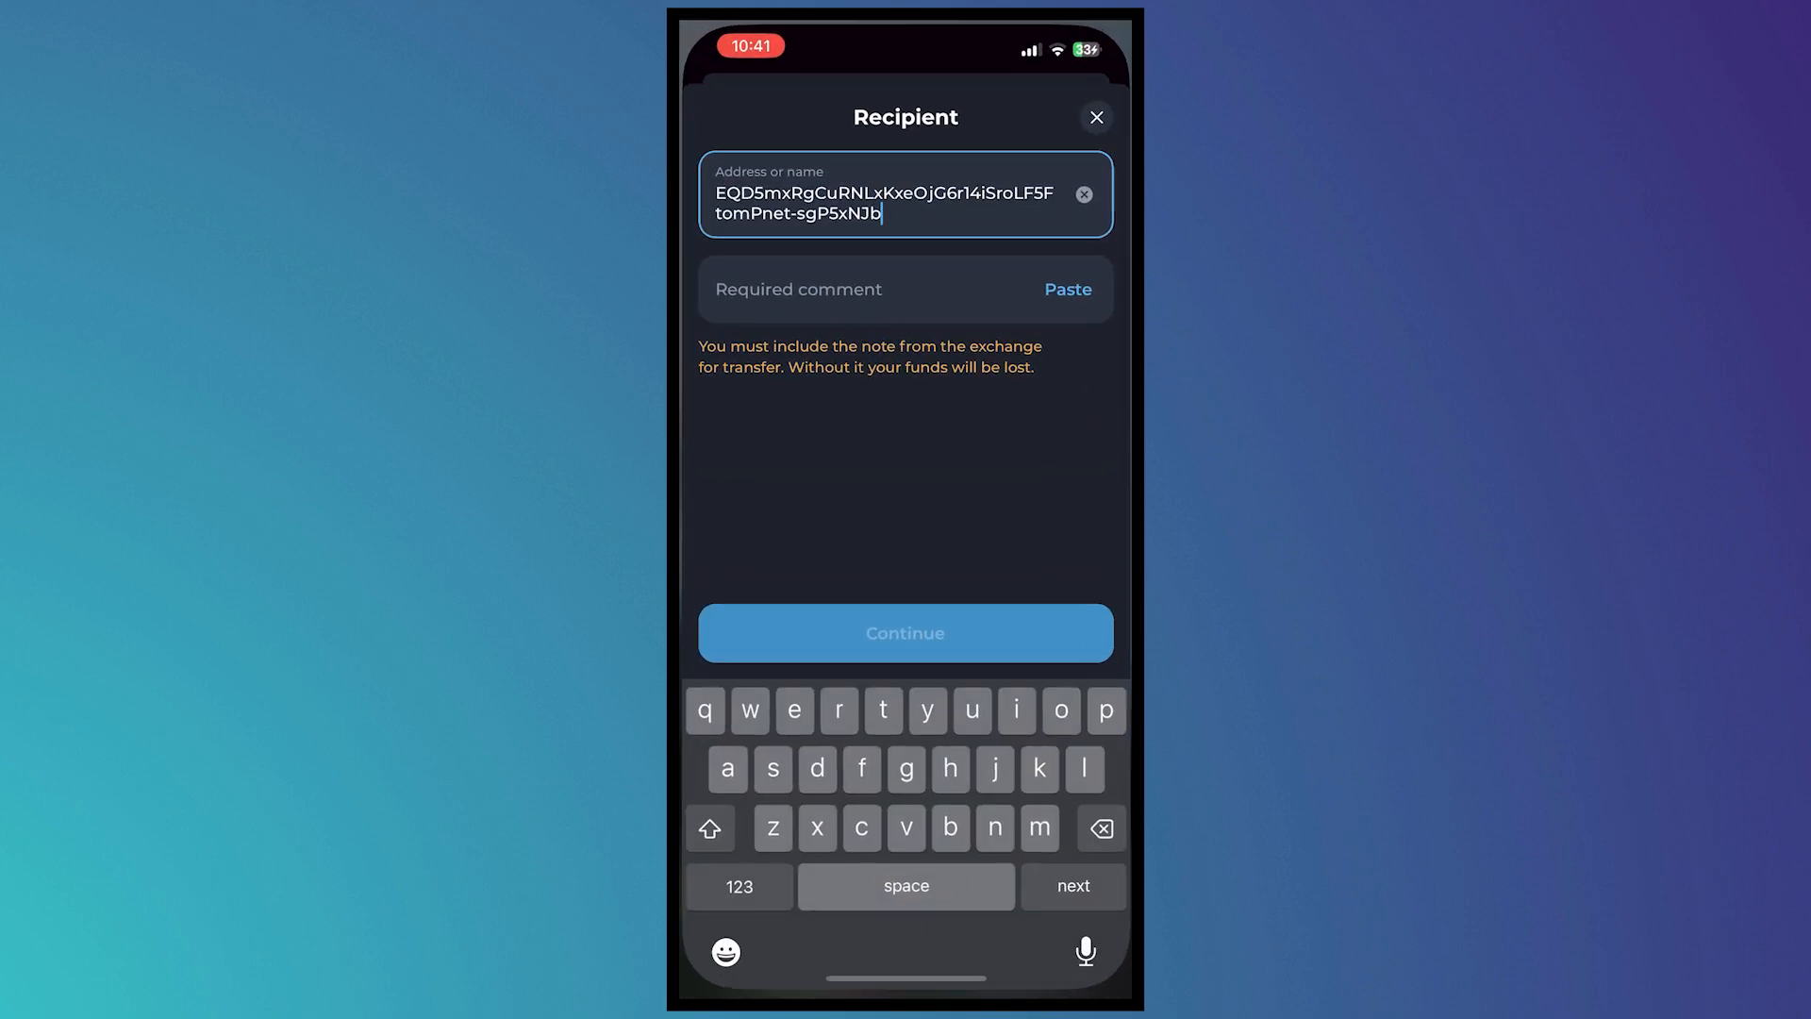
pyautogui.click(904, 288)
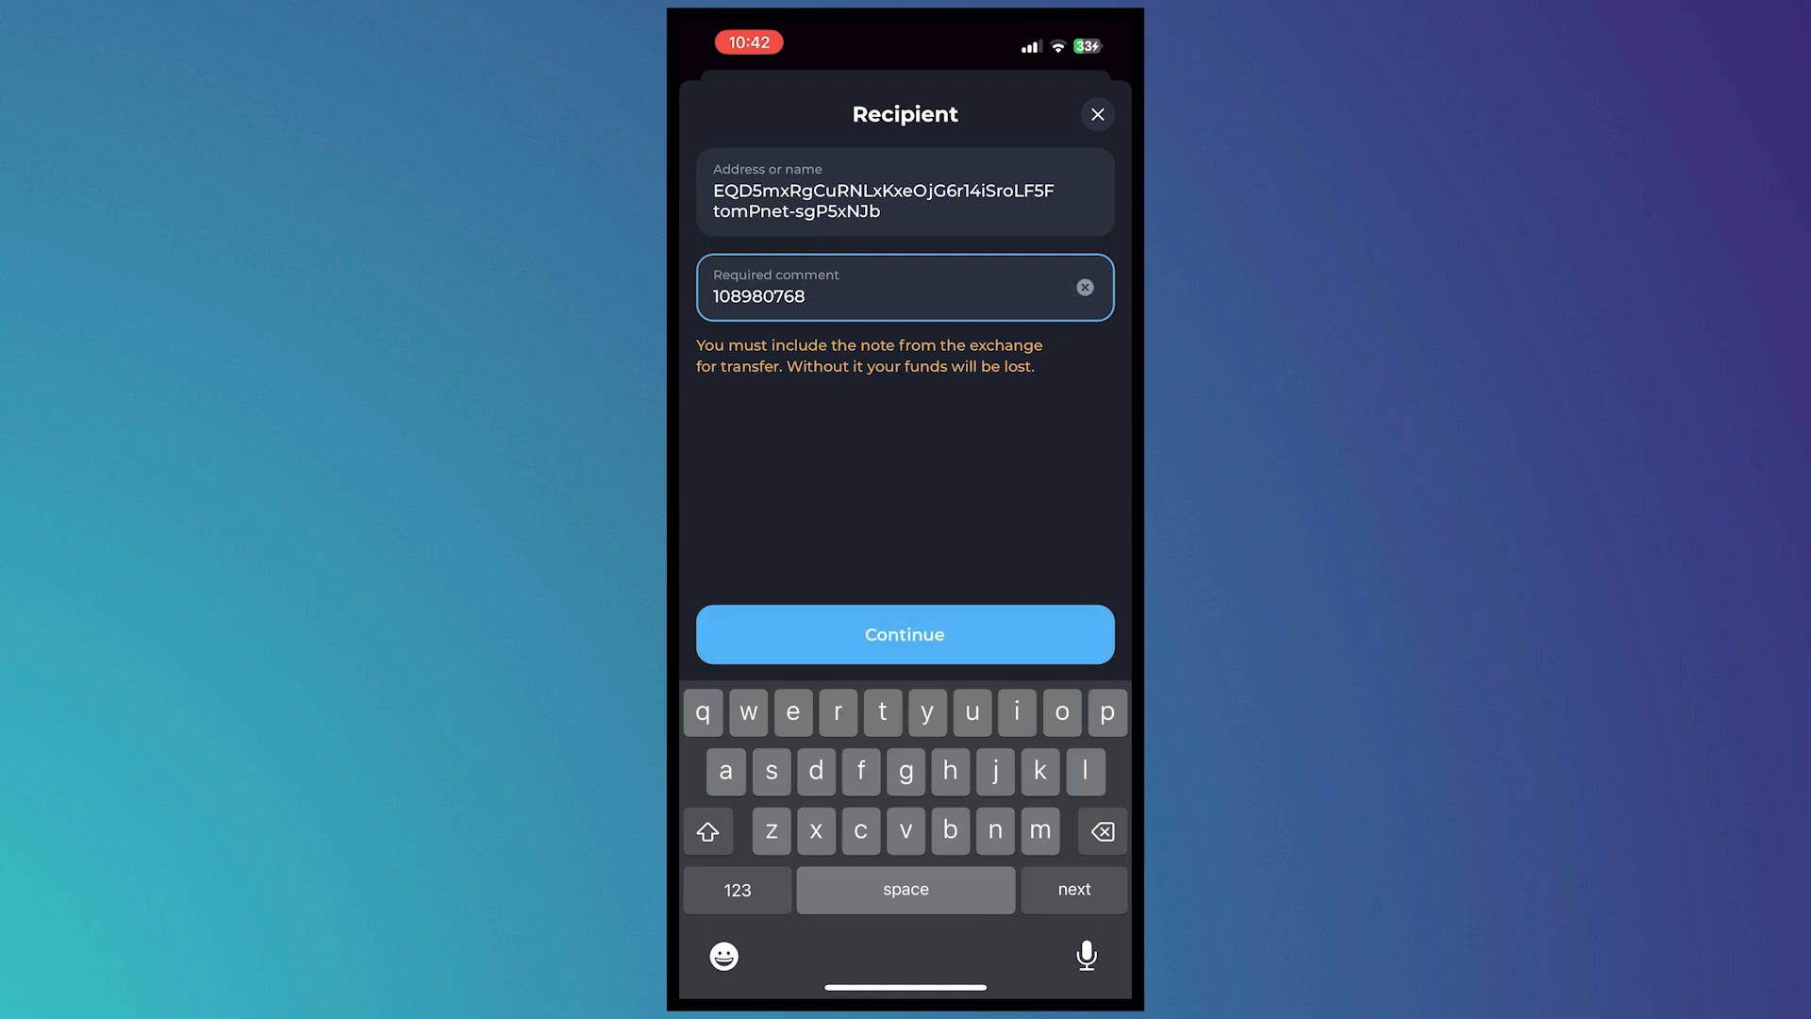
pyautogui.click(905, 633)
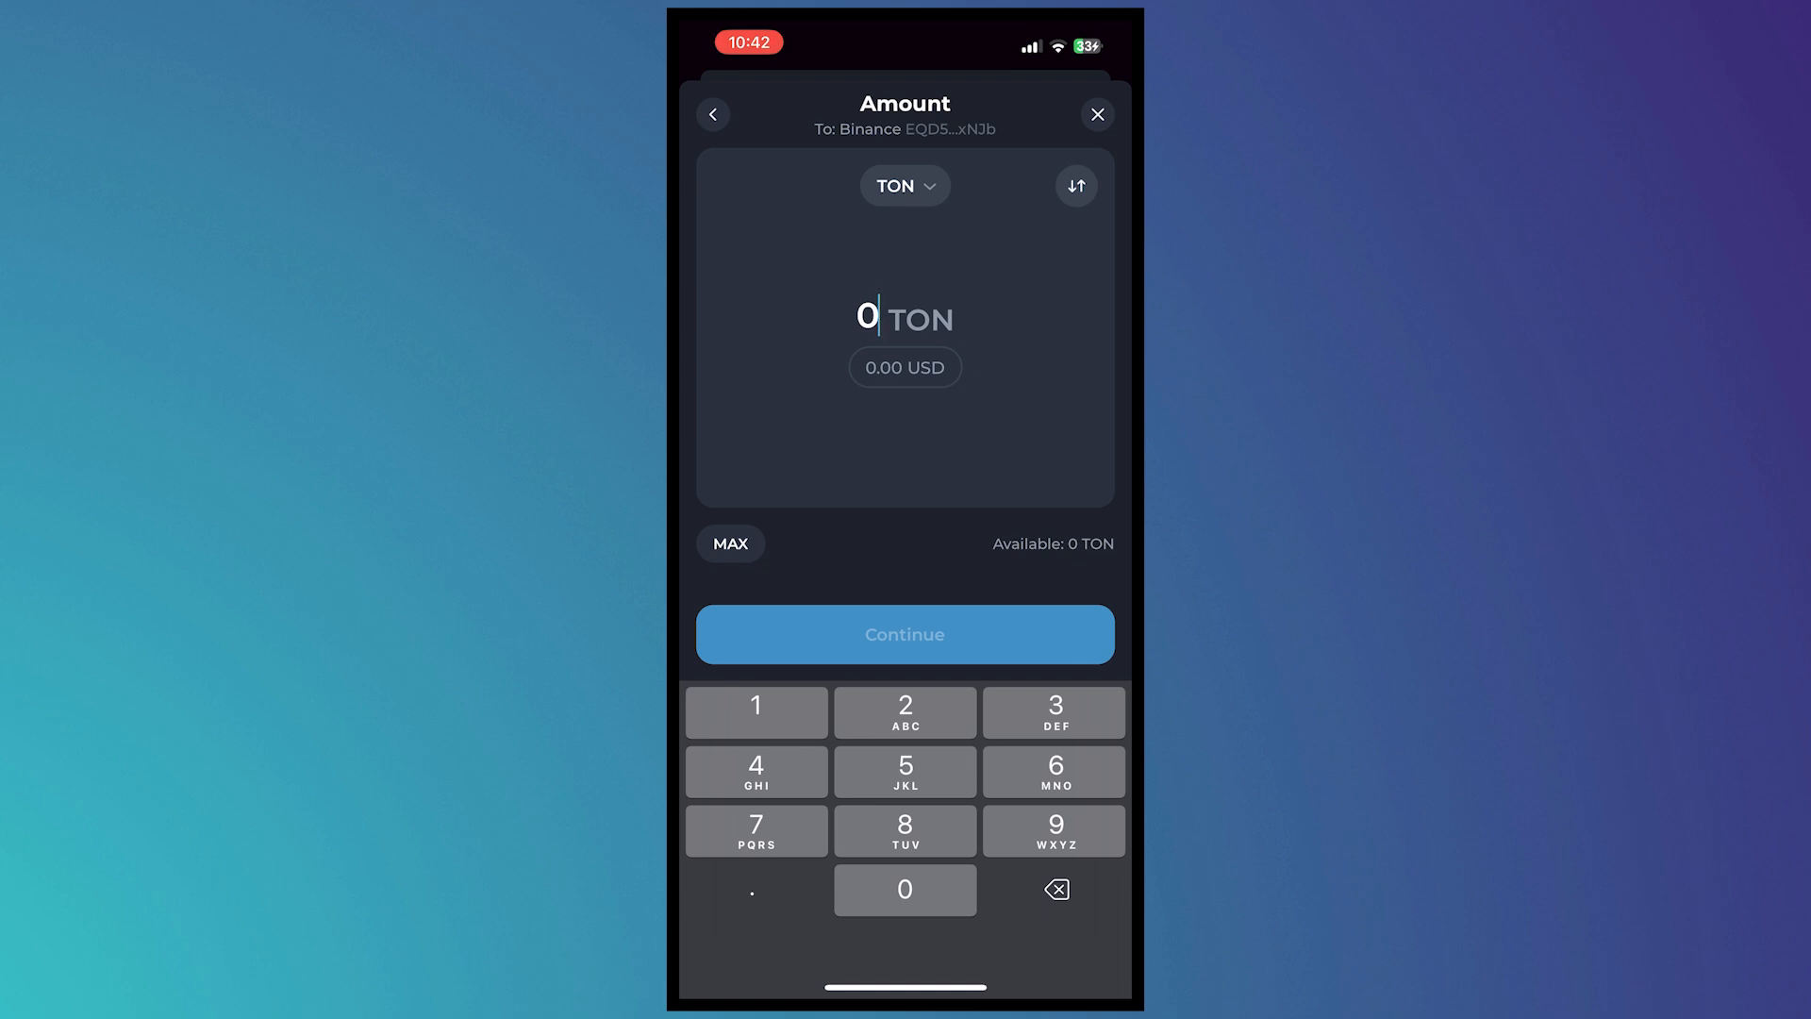
# - Switch the send currency from TON to USD₮ and enter 5 on the keypad
pyautogui.click(904, 185)
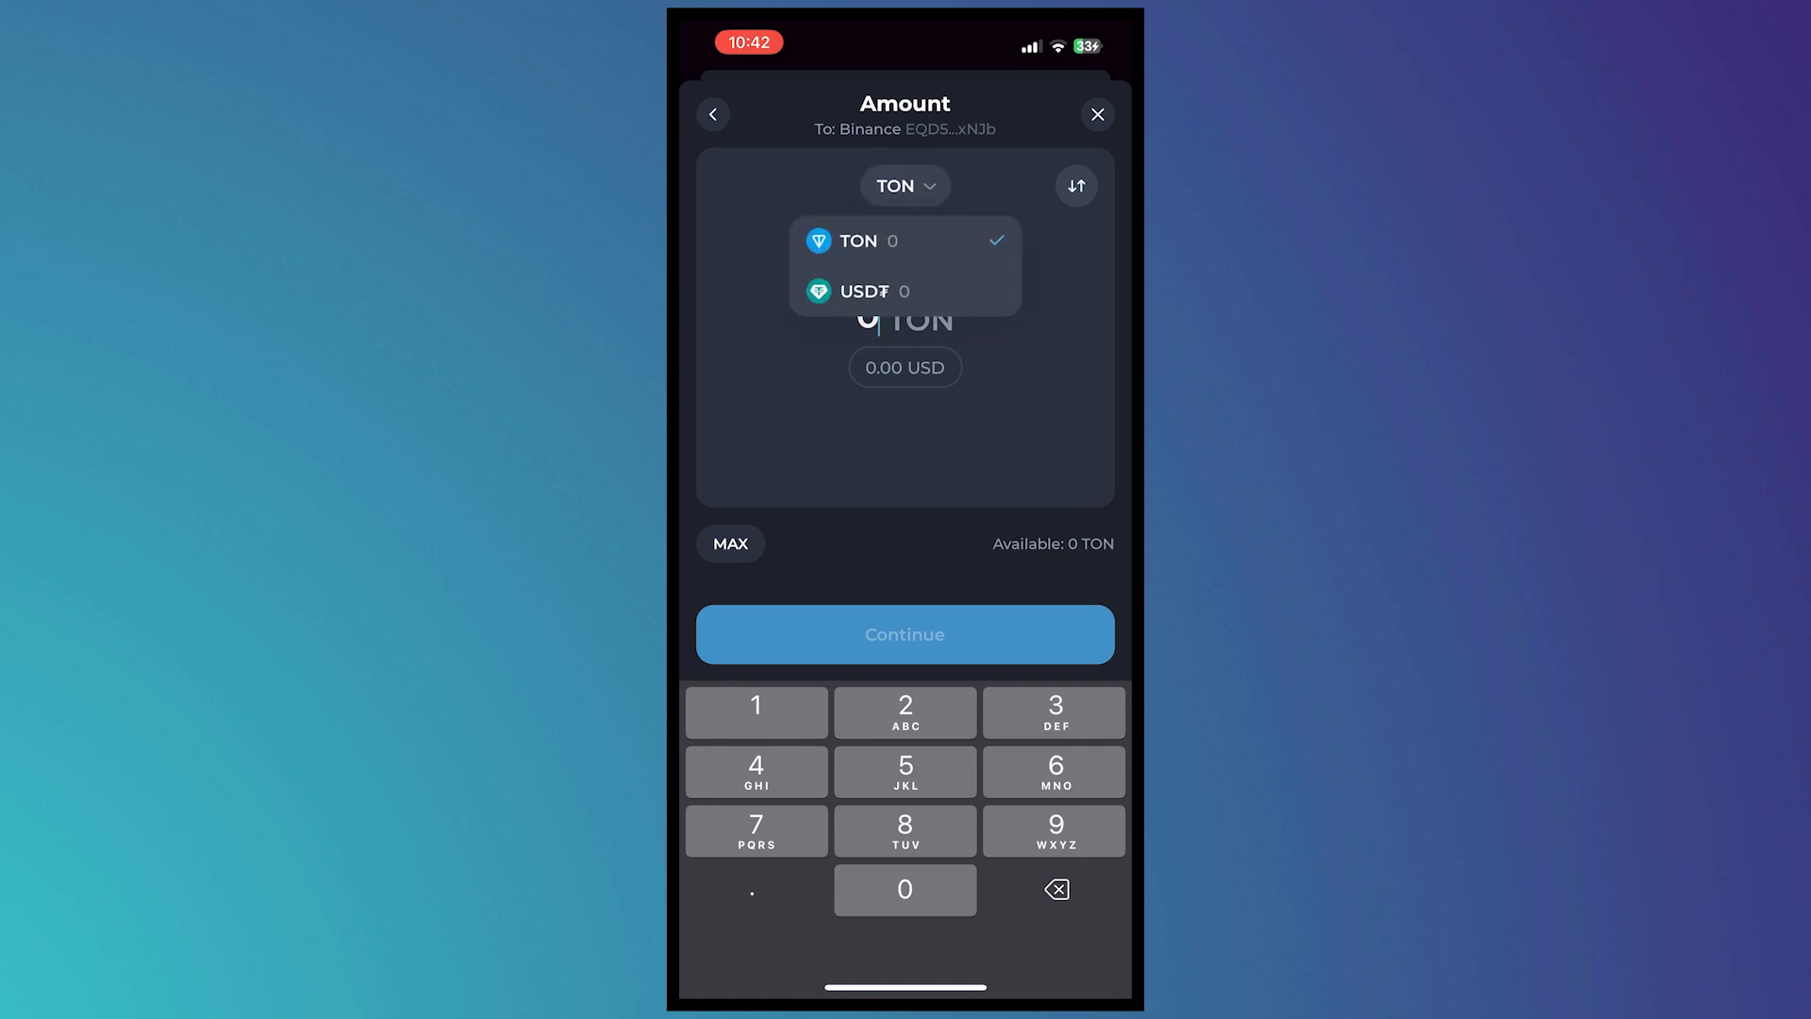
pyautogui.click(861, 292)
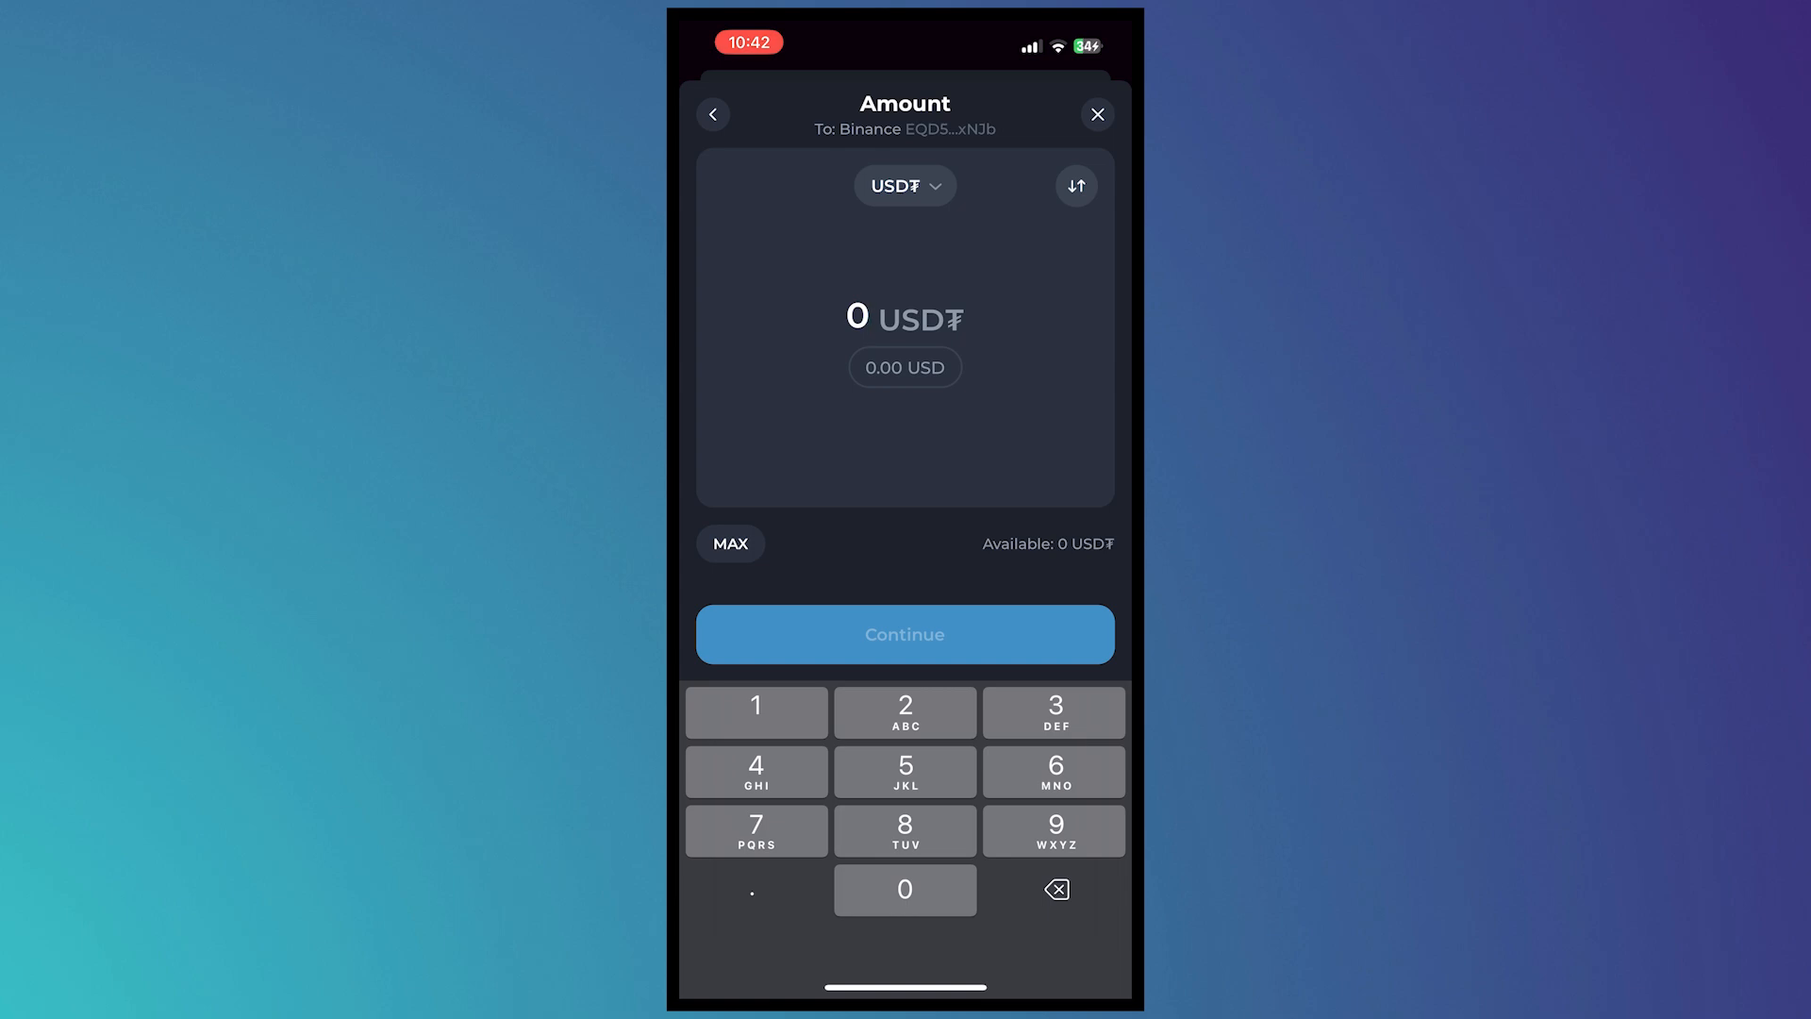
pyautogui.click(904, 771)
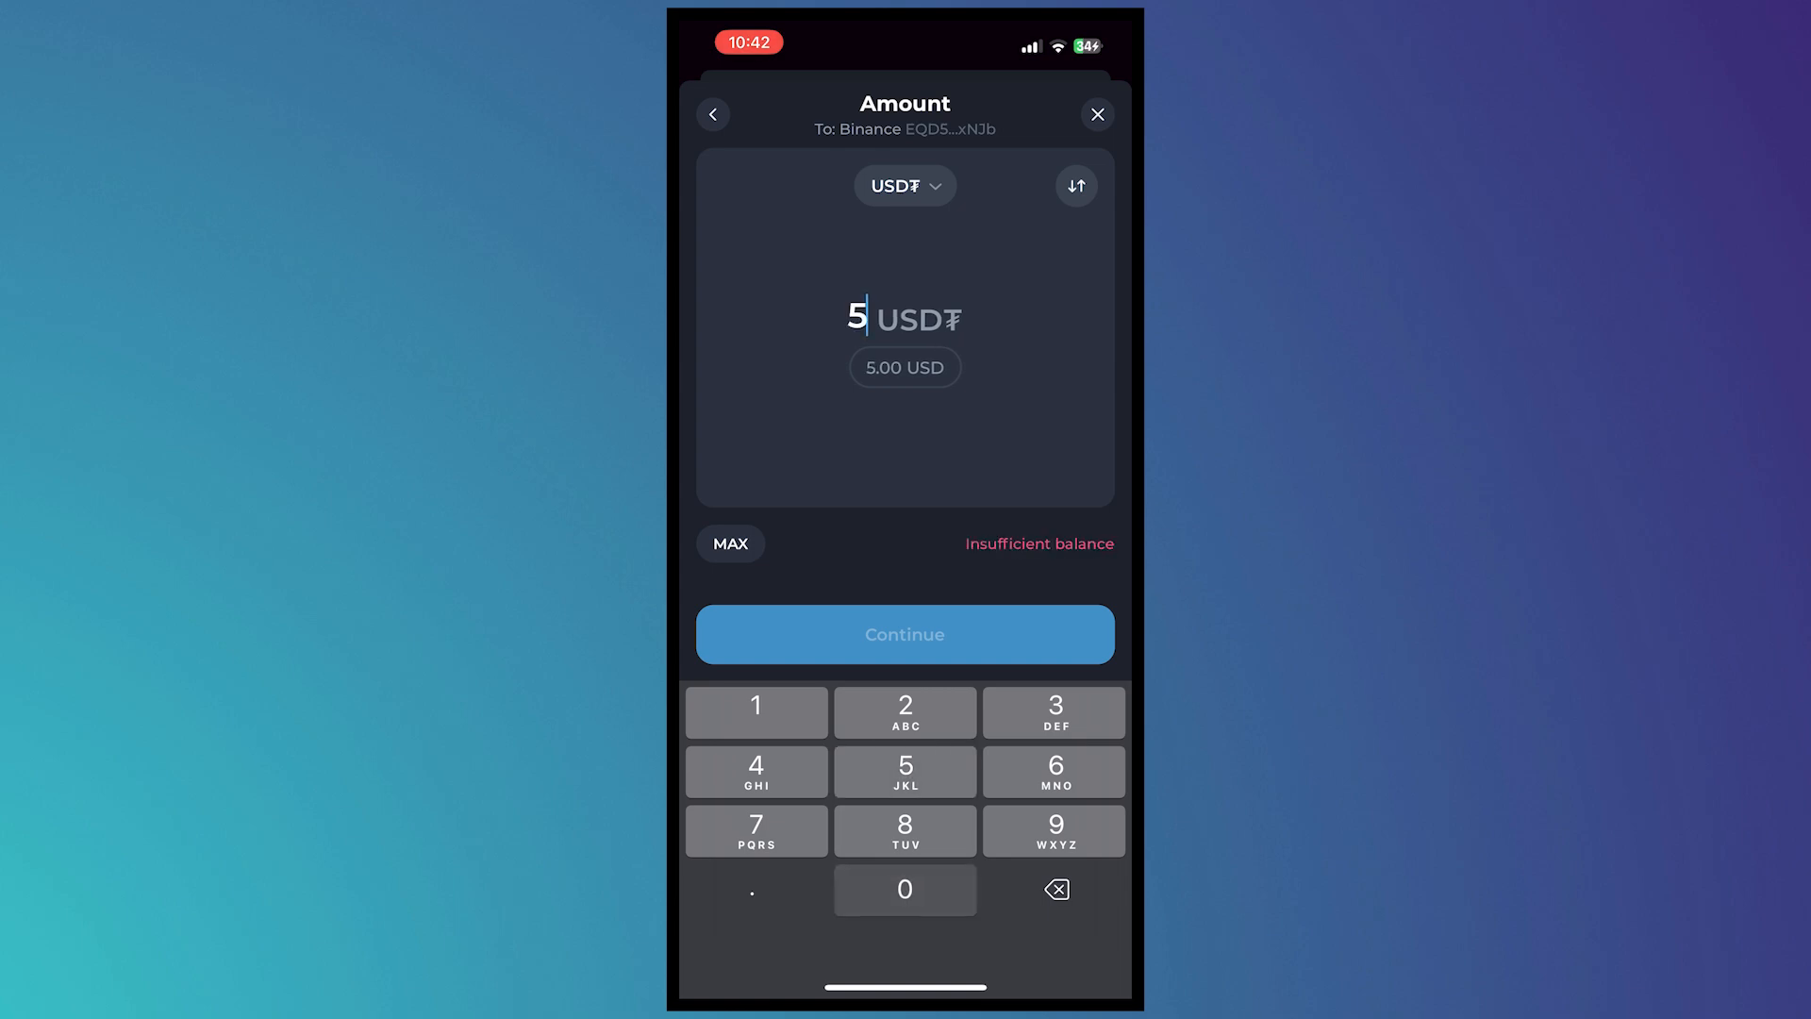
pyautogui.click(905, 890)
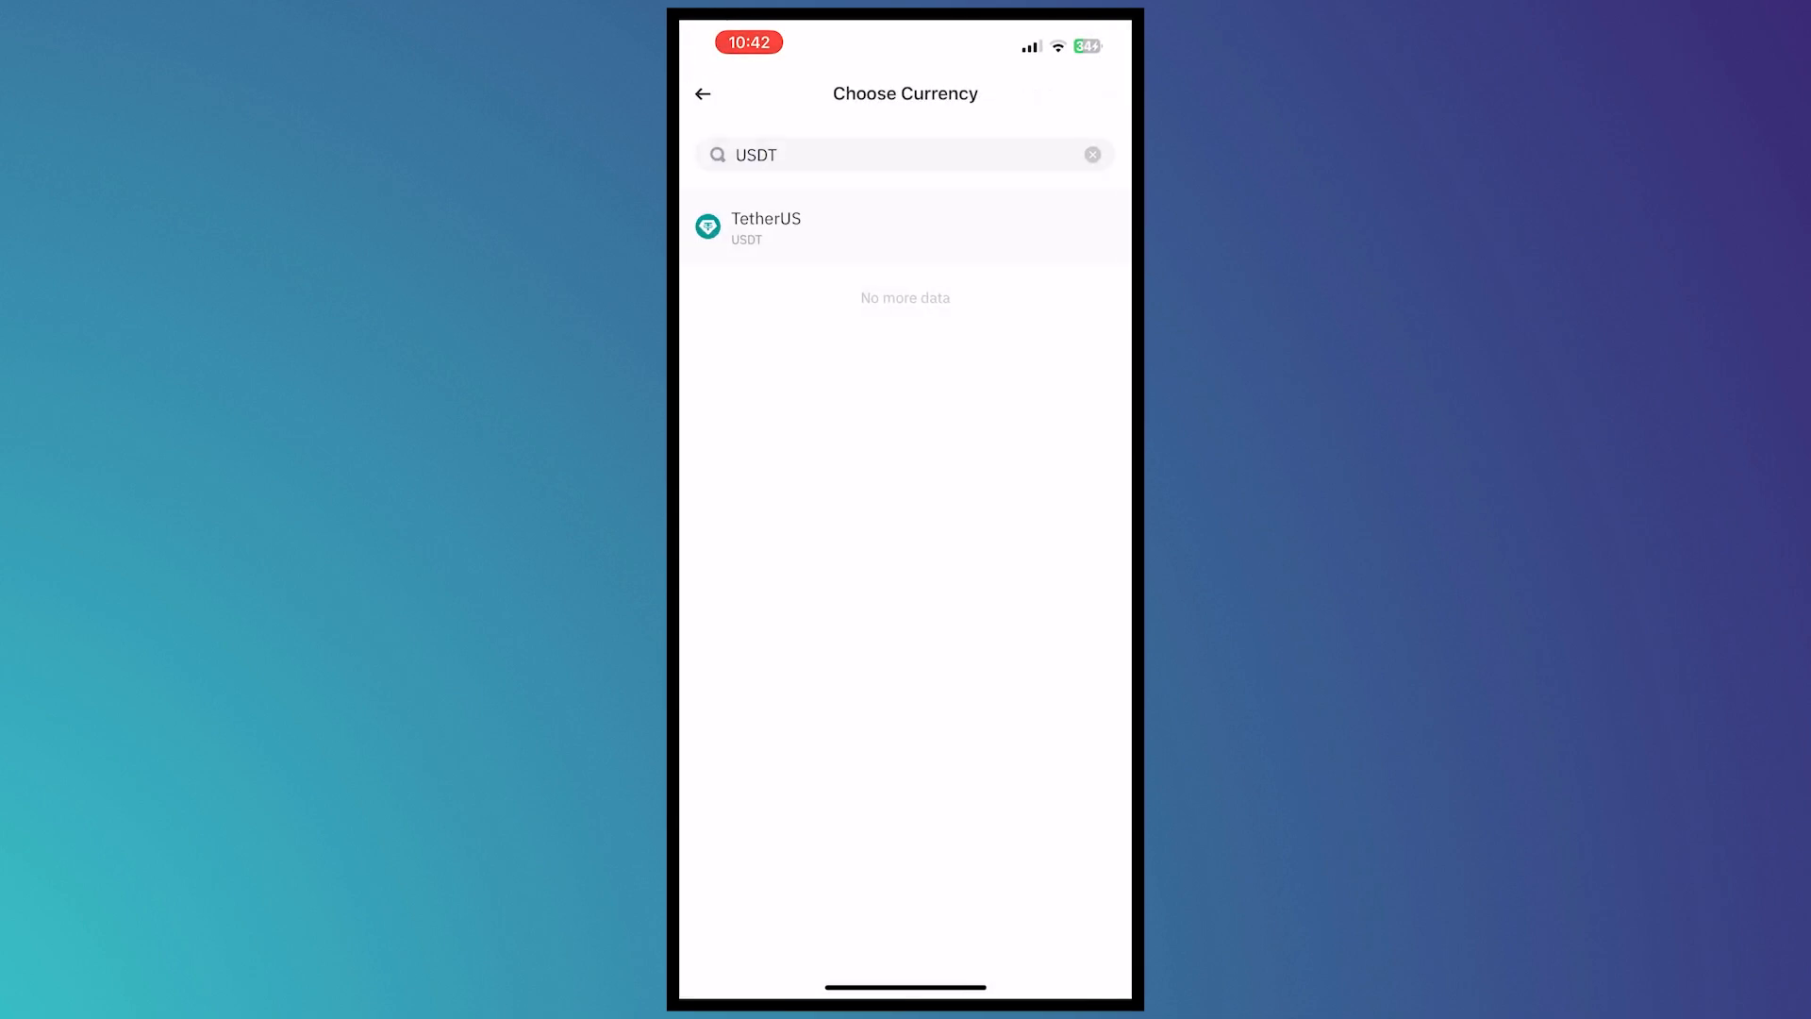
# - Back out of Binance's Choose Currency screen to the Markets home
pyautogui.click(702, 93)
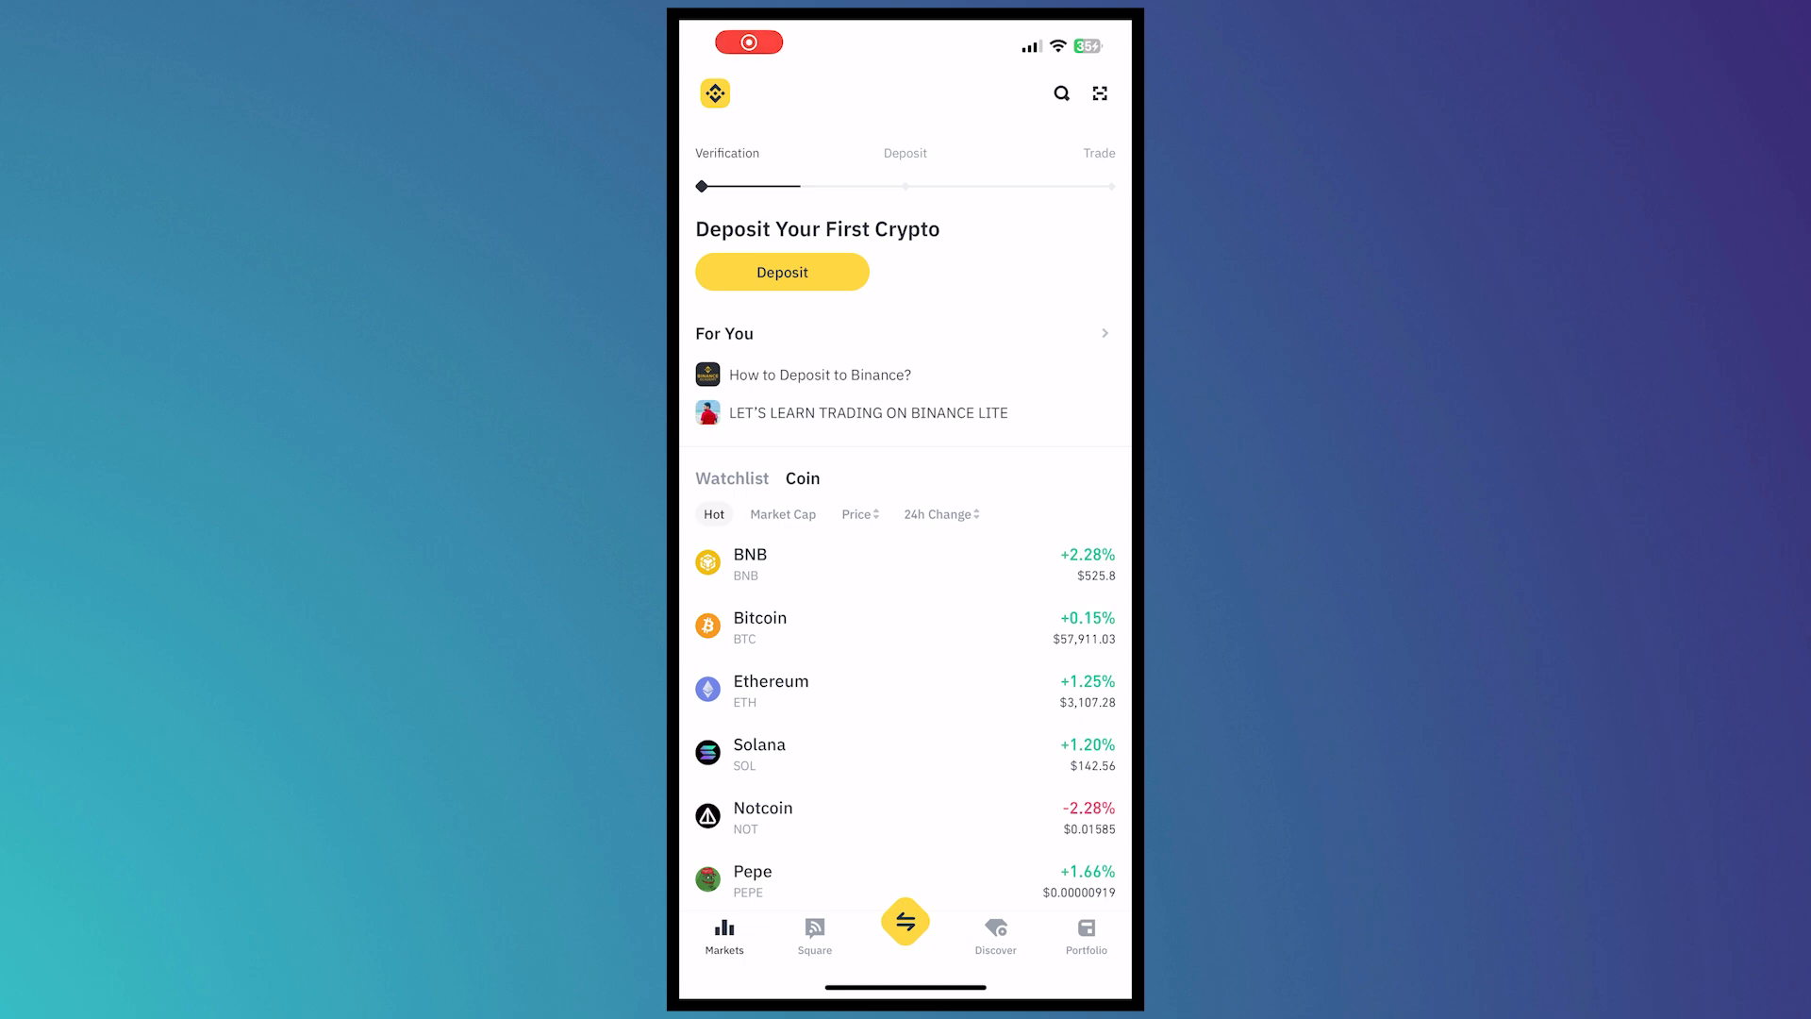